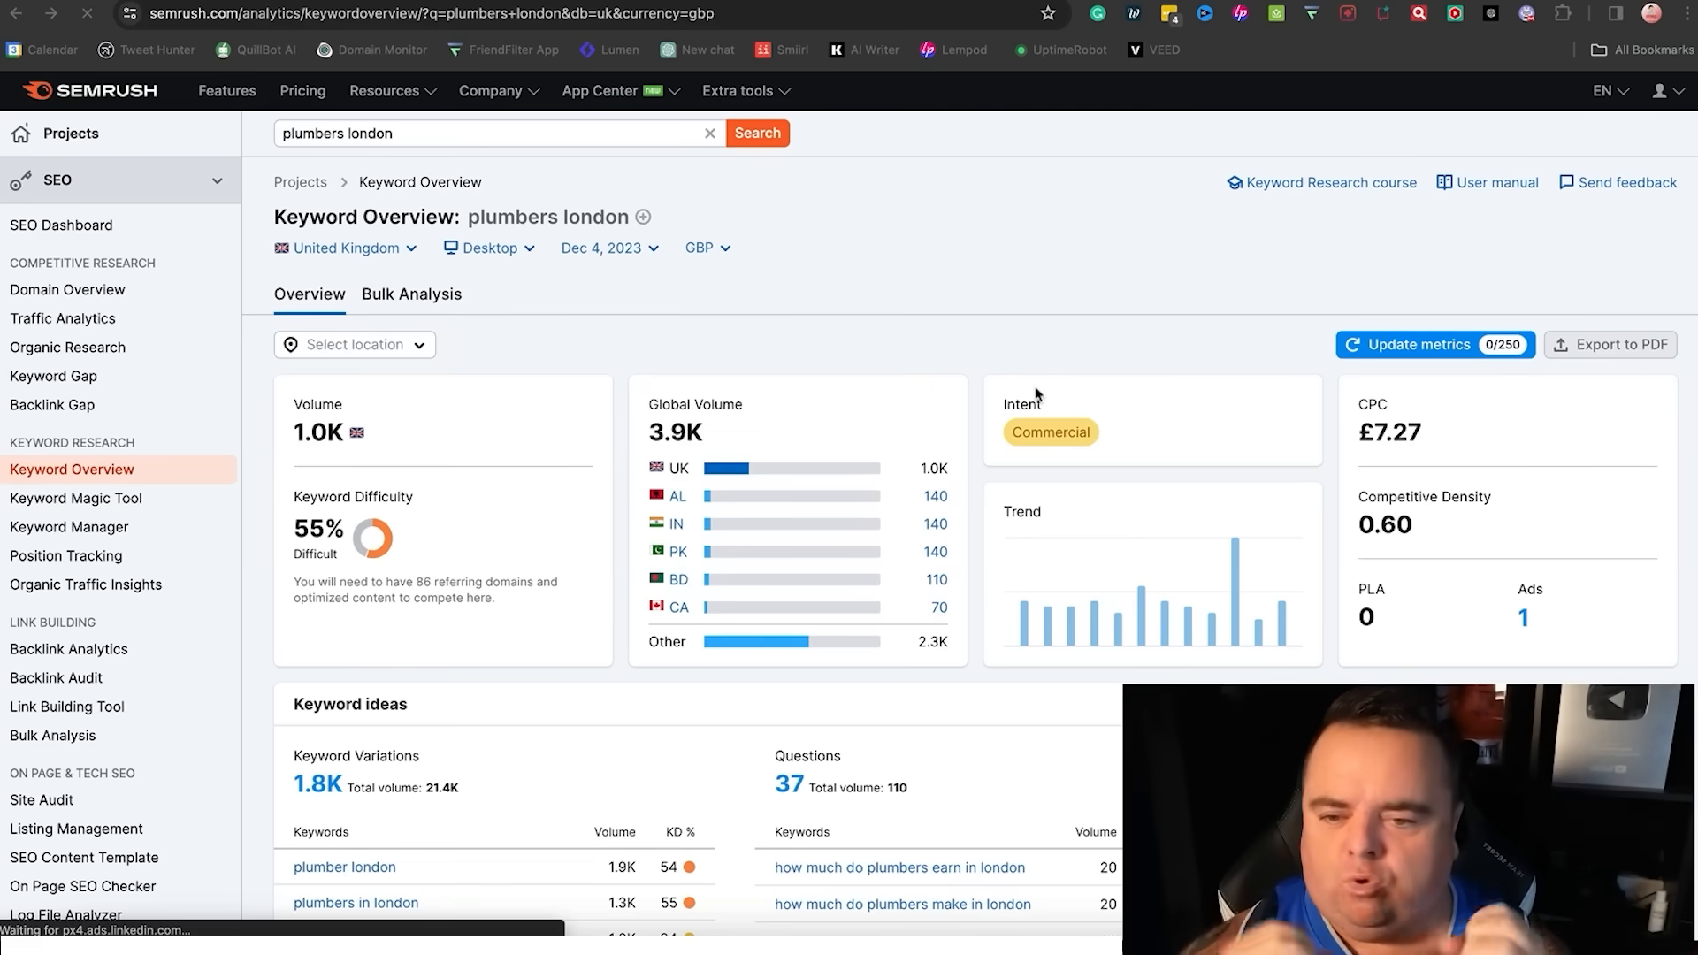
pyautogui.moveTo(953, 249)
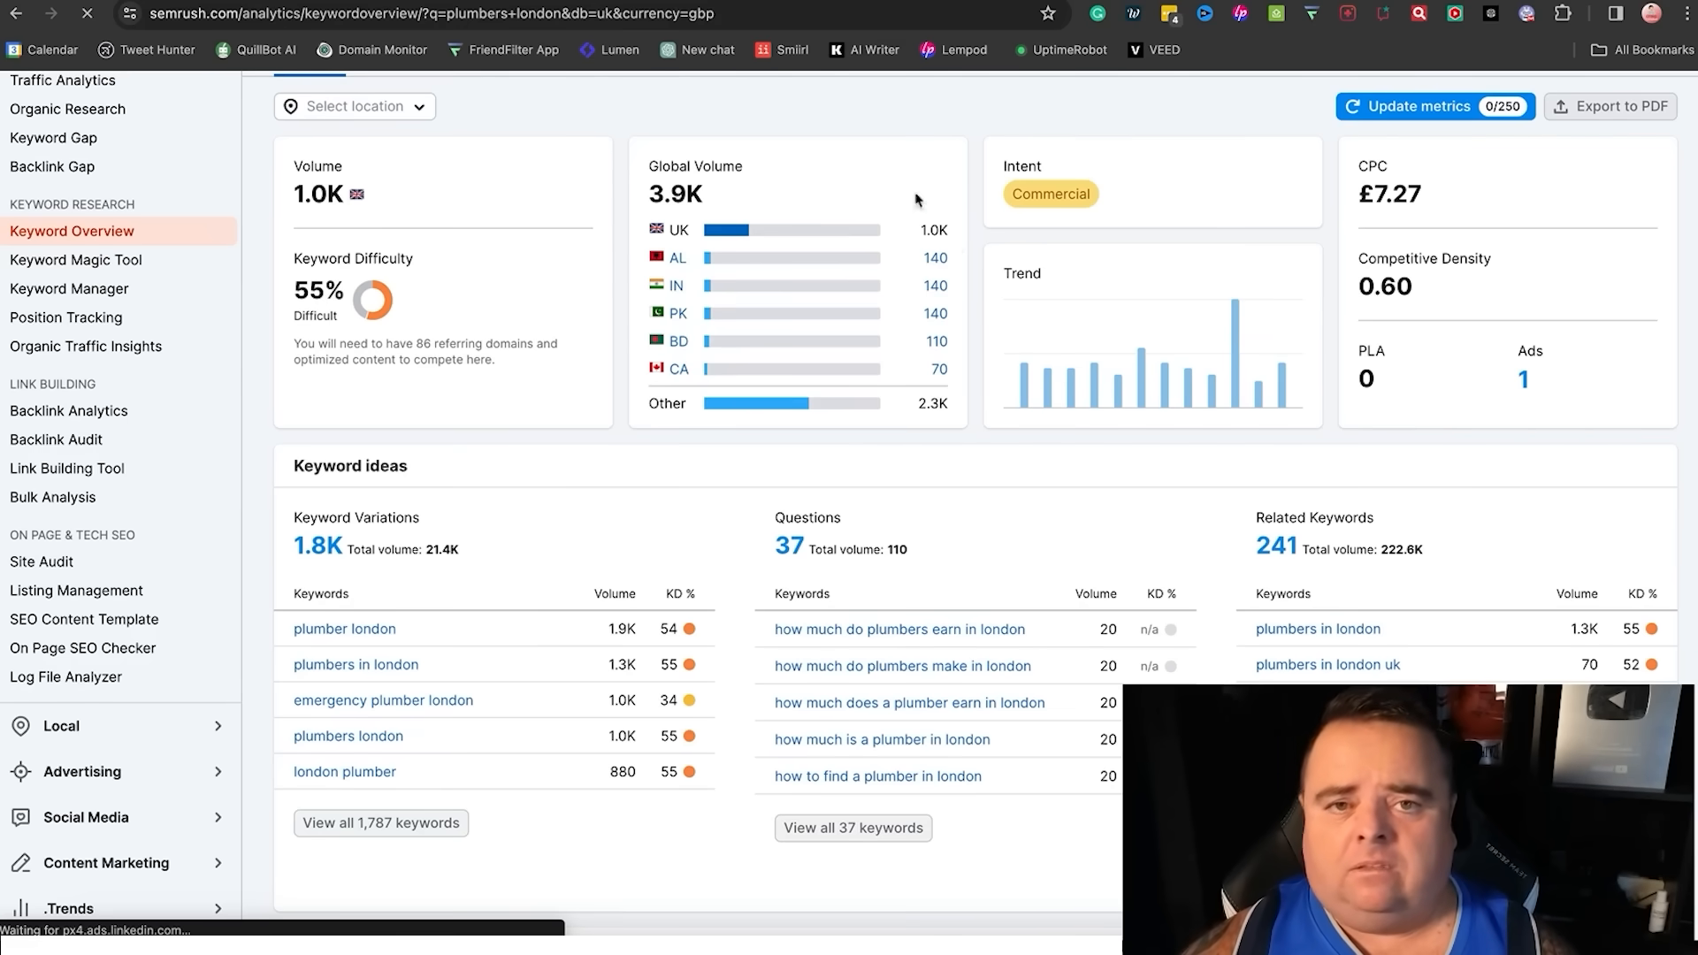
# Switch from the Semrush Keyword Overview tab to the Frase Plumbers London document
pyautogui.click(99, 14)
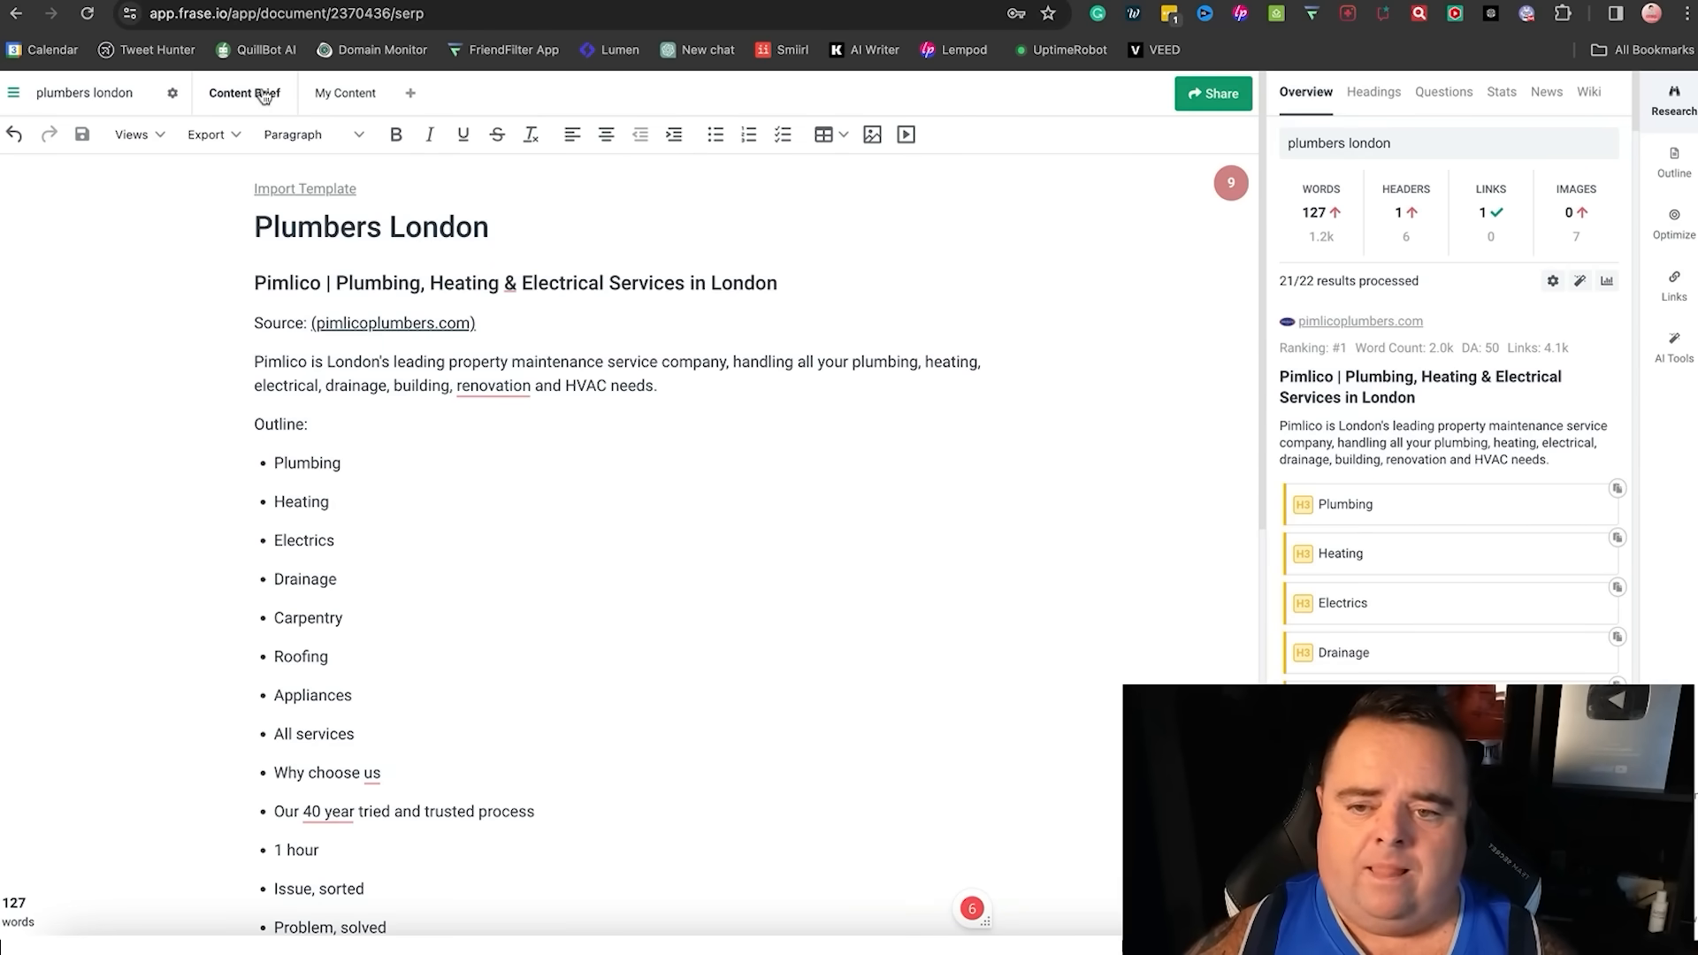
# Show the content brief view and select the Plumbers London title
pyautogui.click(244, 92)
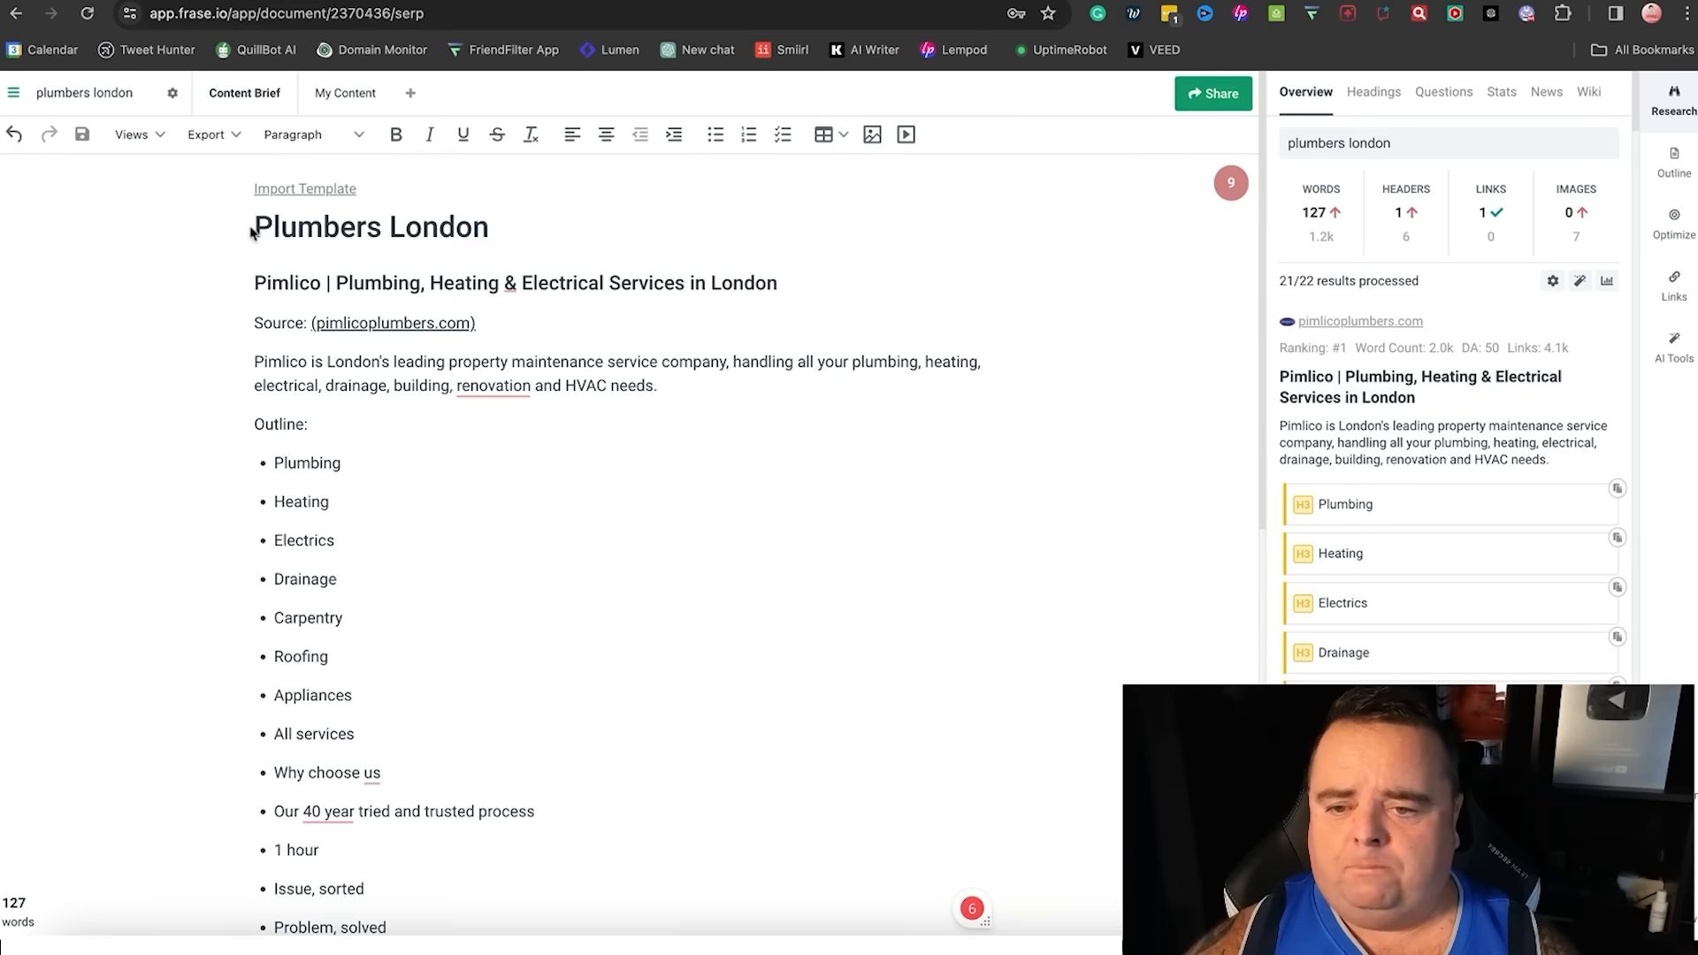
pyautogui.tripleClick(368, 226)
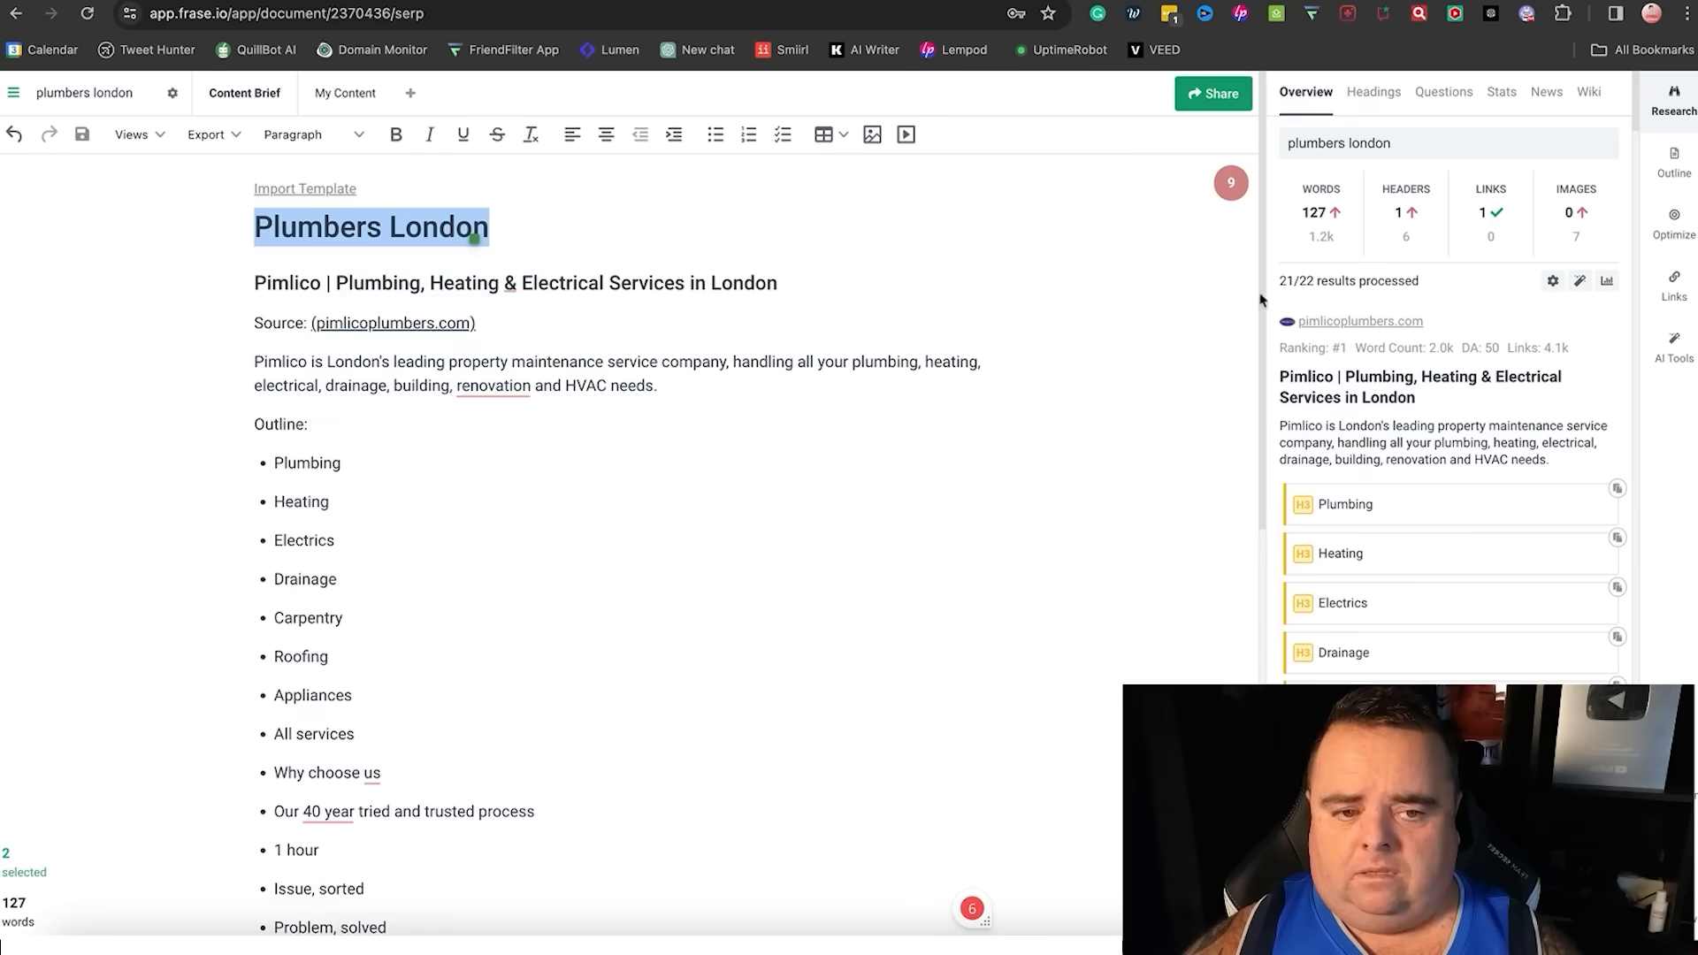
pyautogui.scroll(-3)
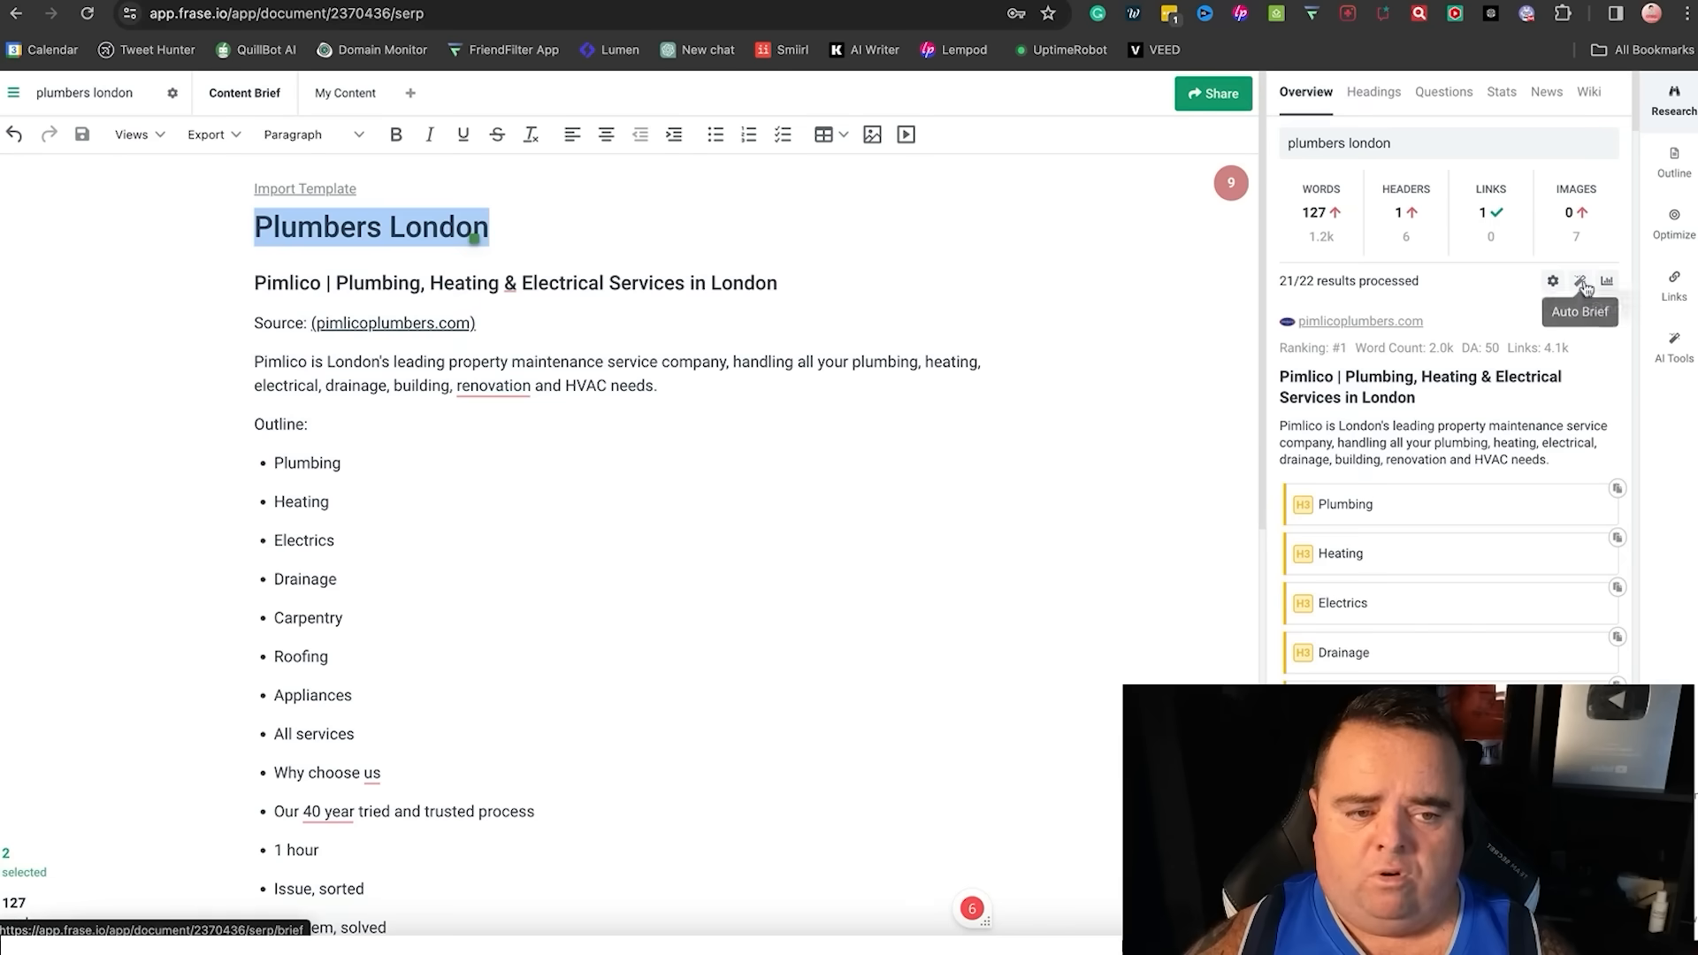
# Browse the competitor Headings and SERP Questions research results for plumbers london
pyautogui.click(1372, 90)
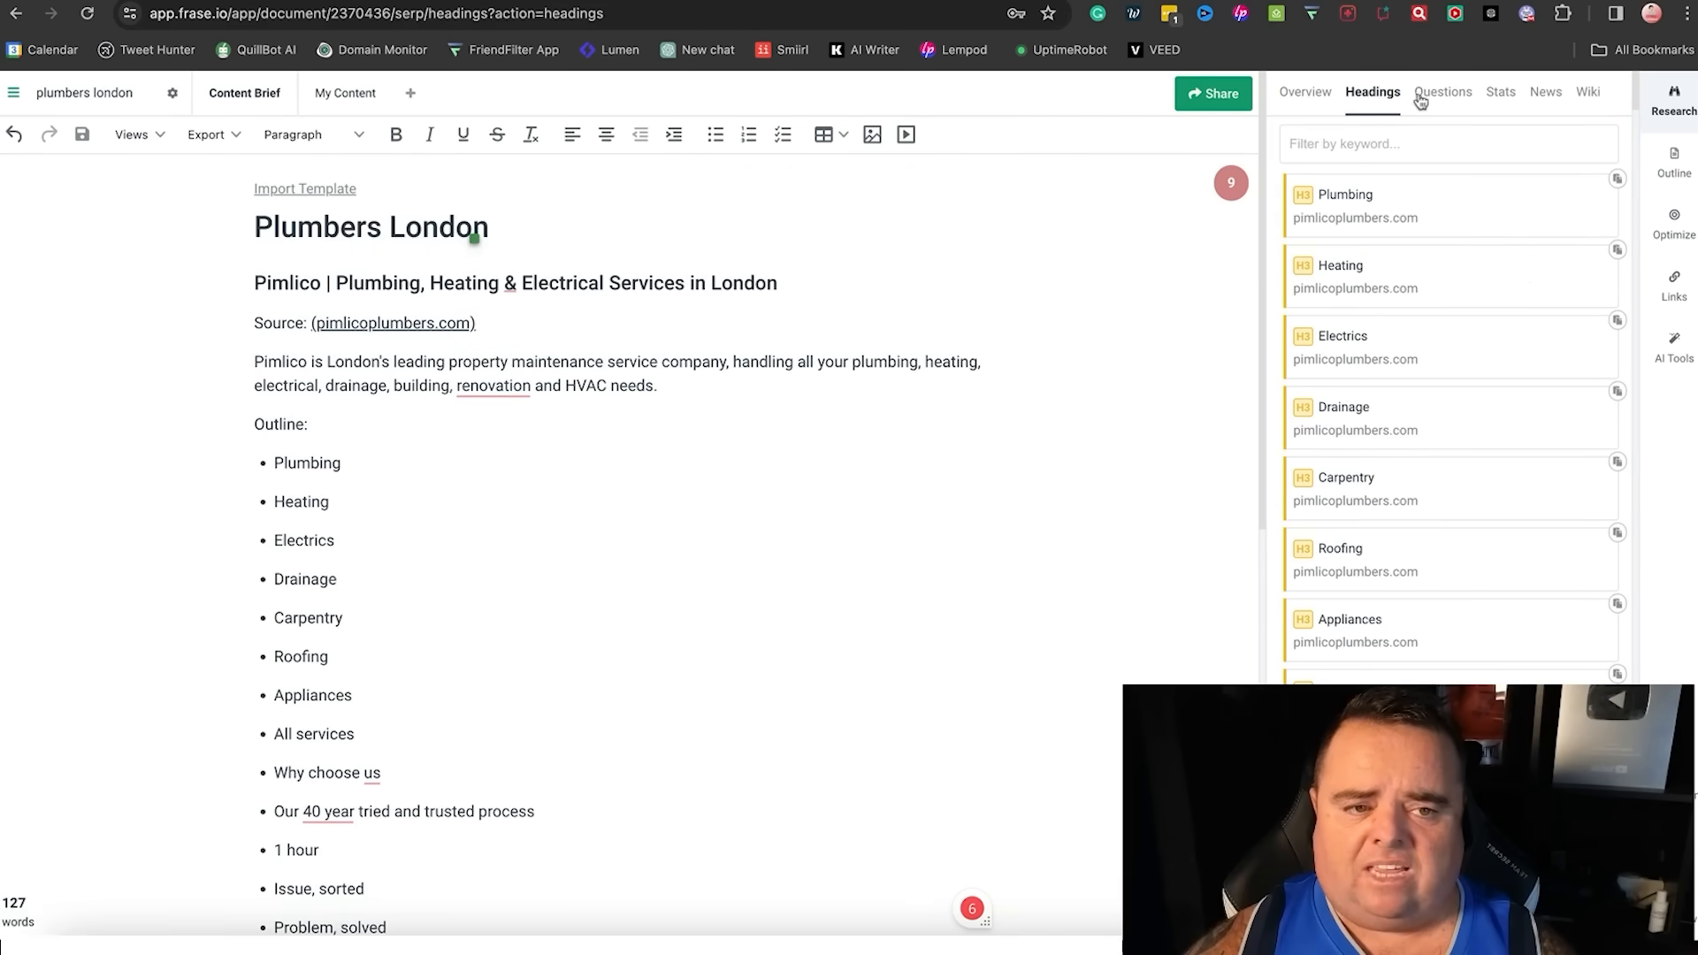
pyautogui.click(1443, 90)
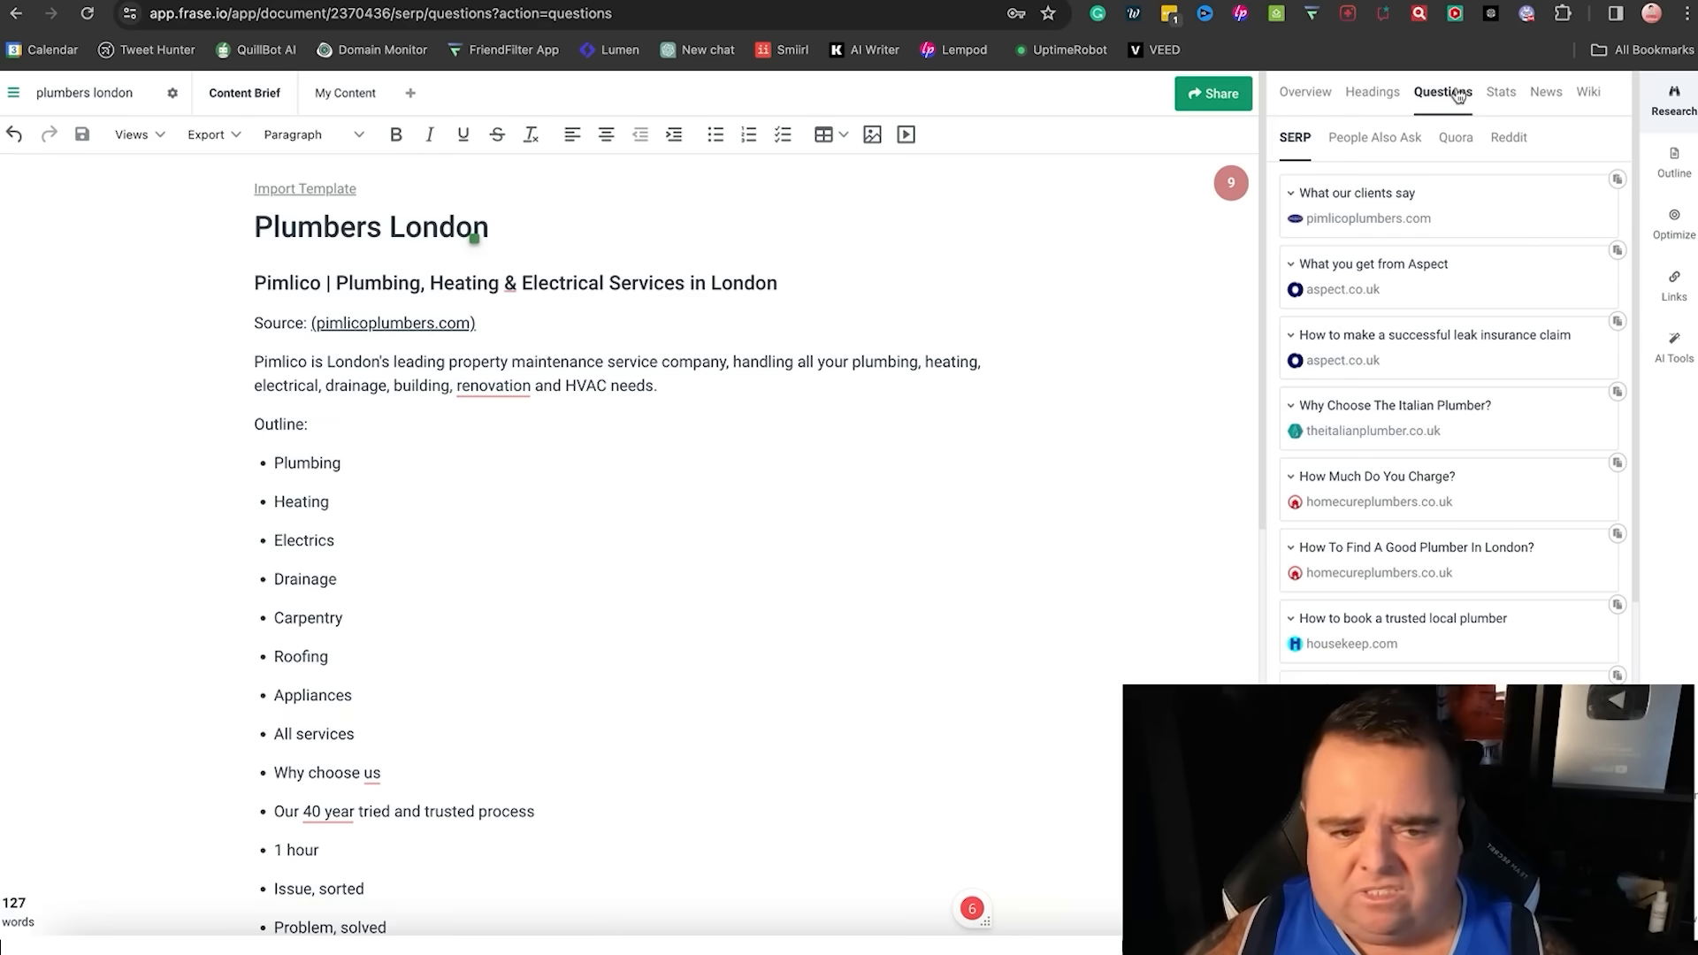
pyautogui.click(1373, 264)
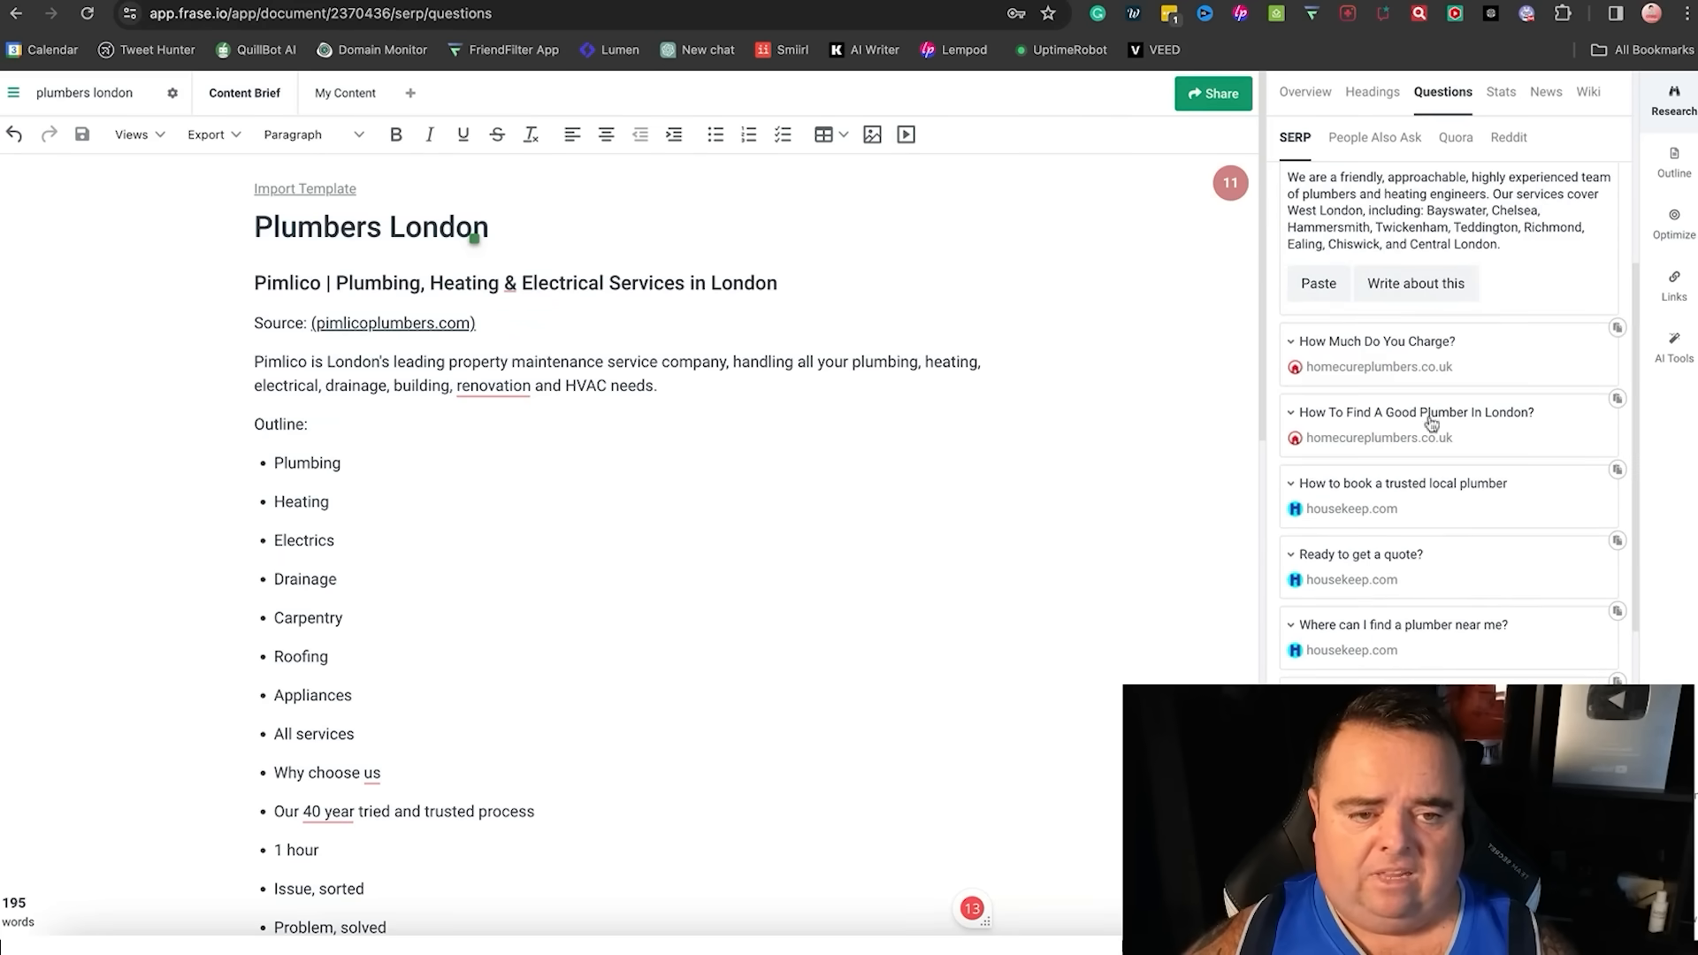
# Expand the good-plumber question, add the 'Over 80% of our business' stat with its source, and open the SEO Glasgow brief
pyautogui.click(1315, 283)
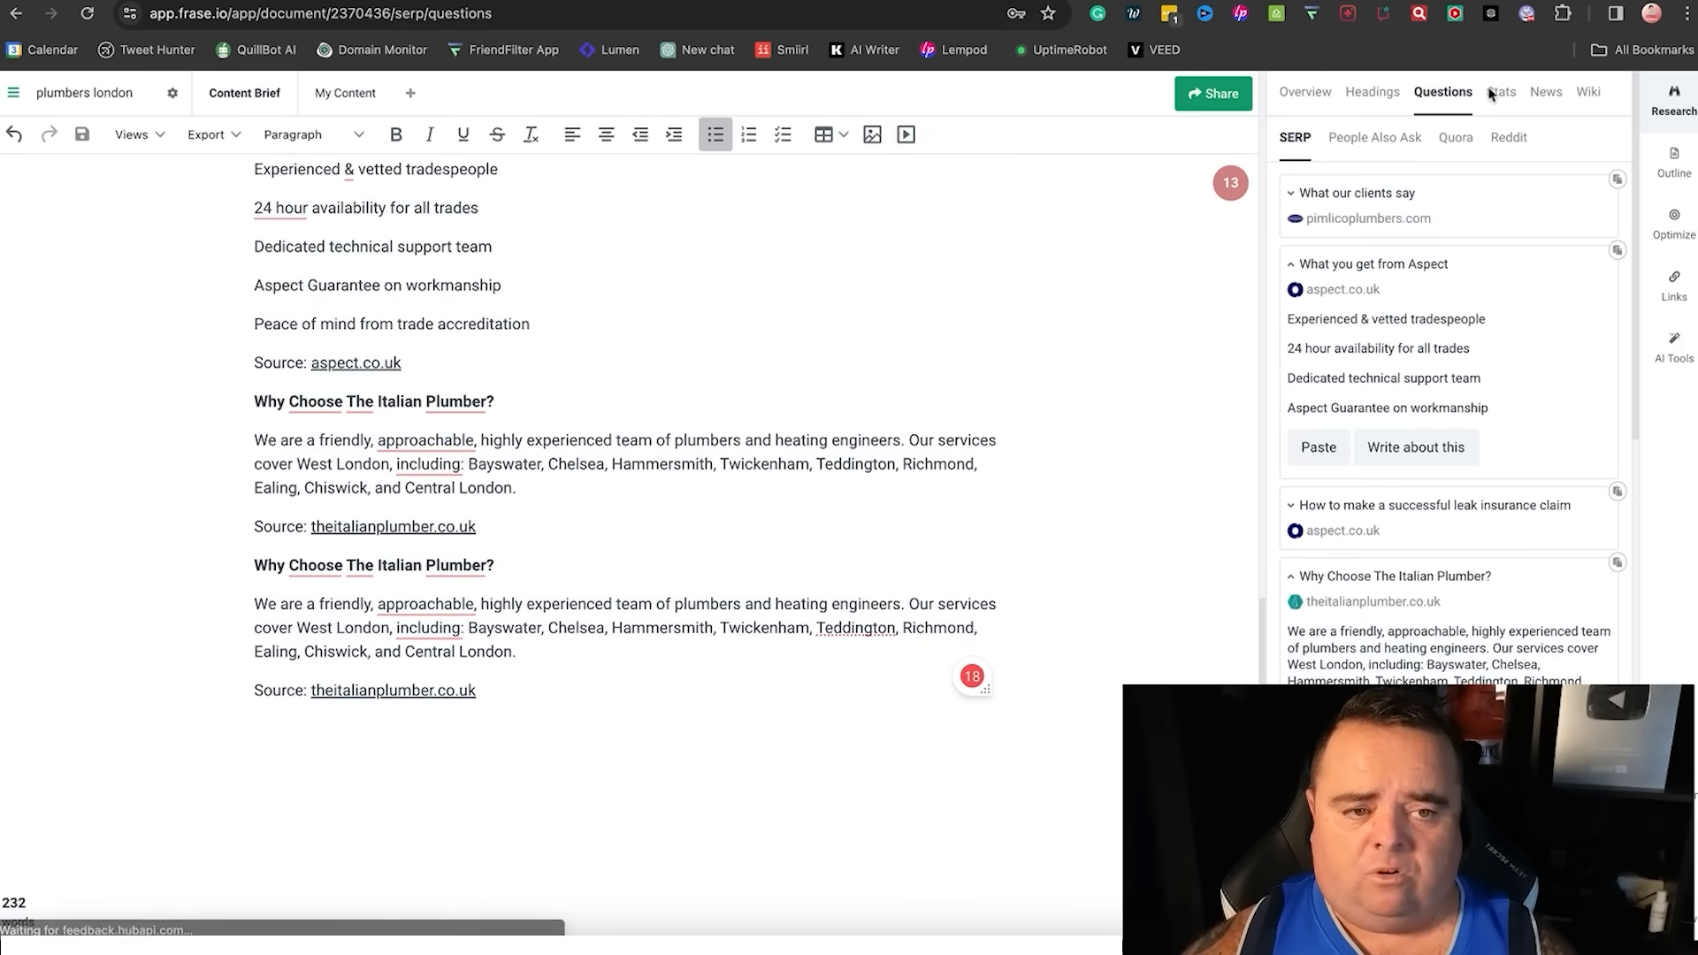
pyautogui.click(1500, 90)
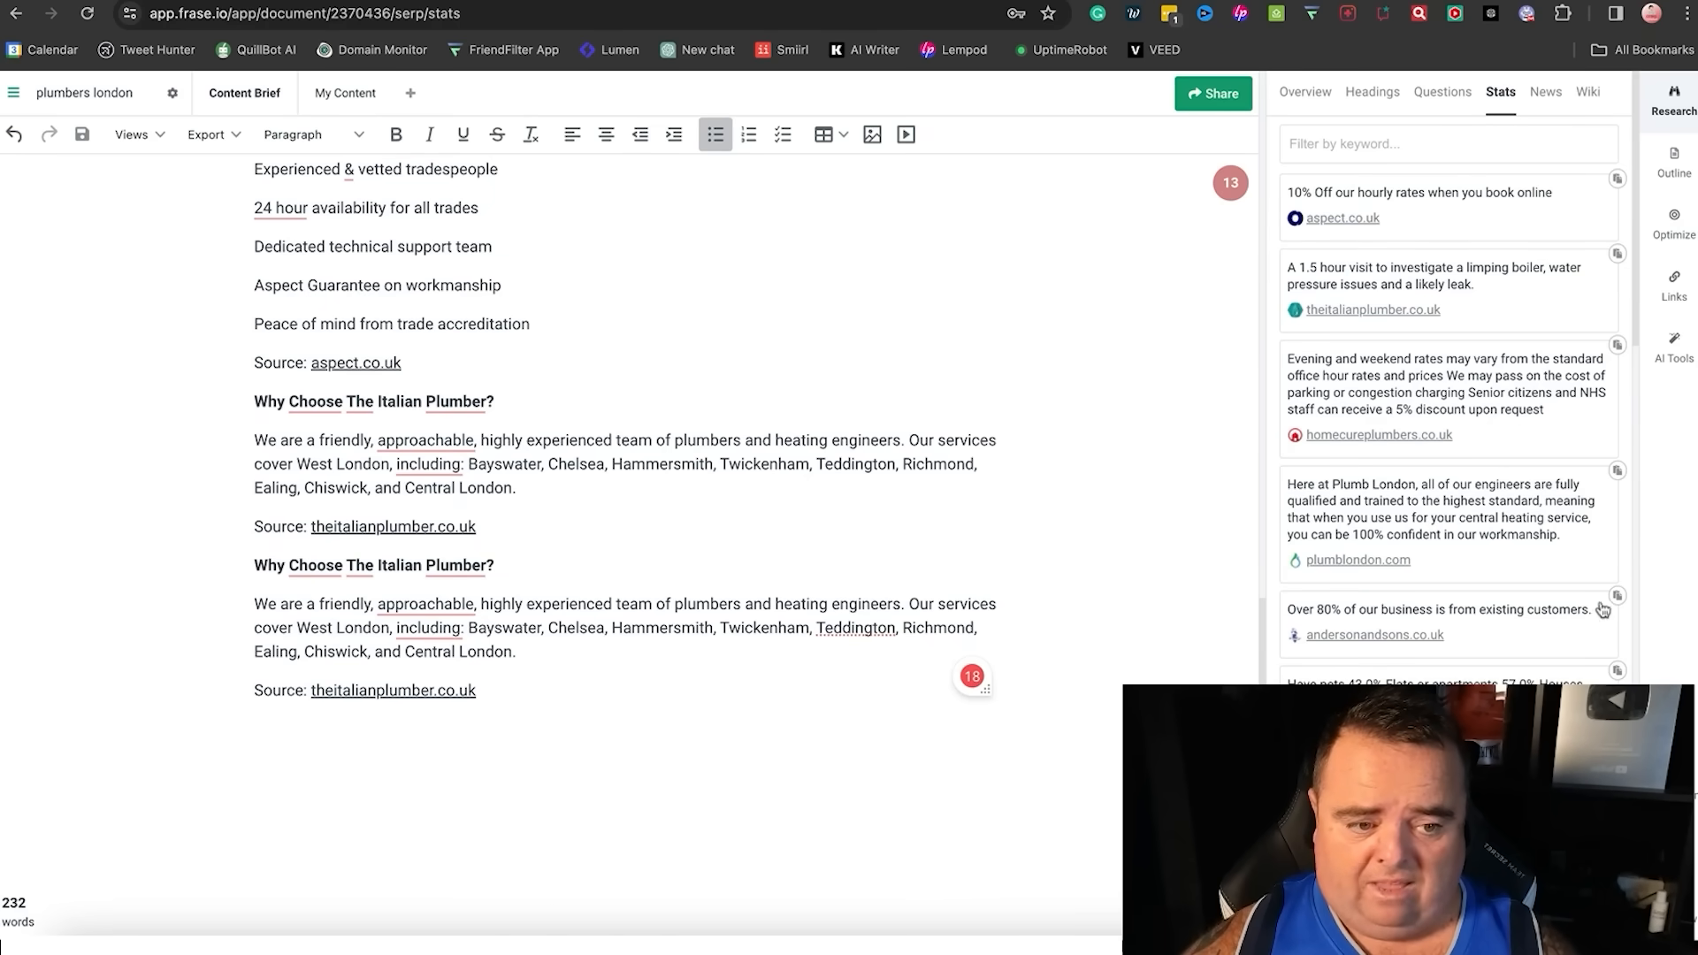
pyautogui.click(1619, 596)
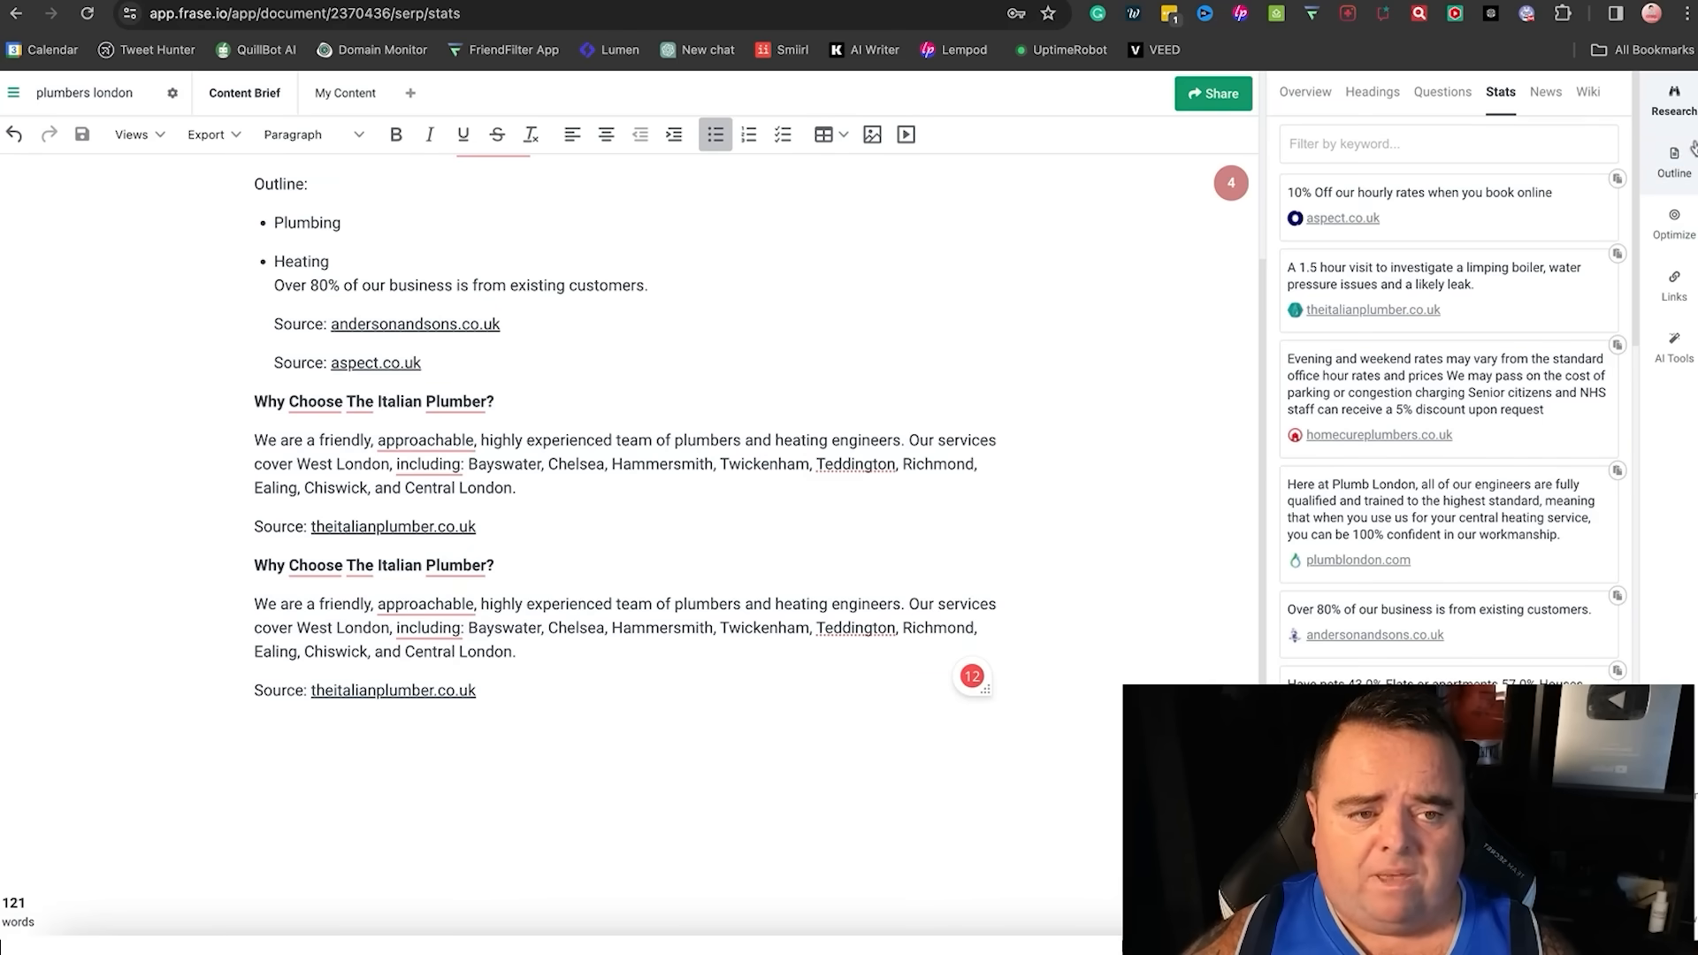
pyautogui.click(1673, 163)
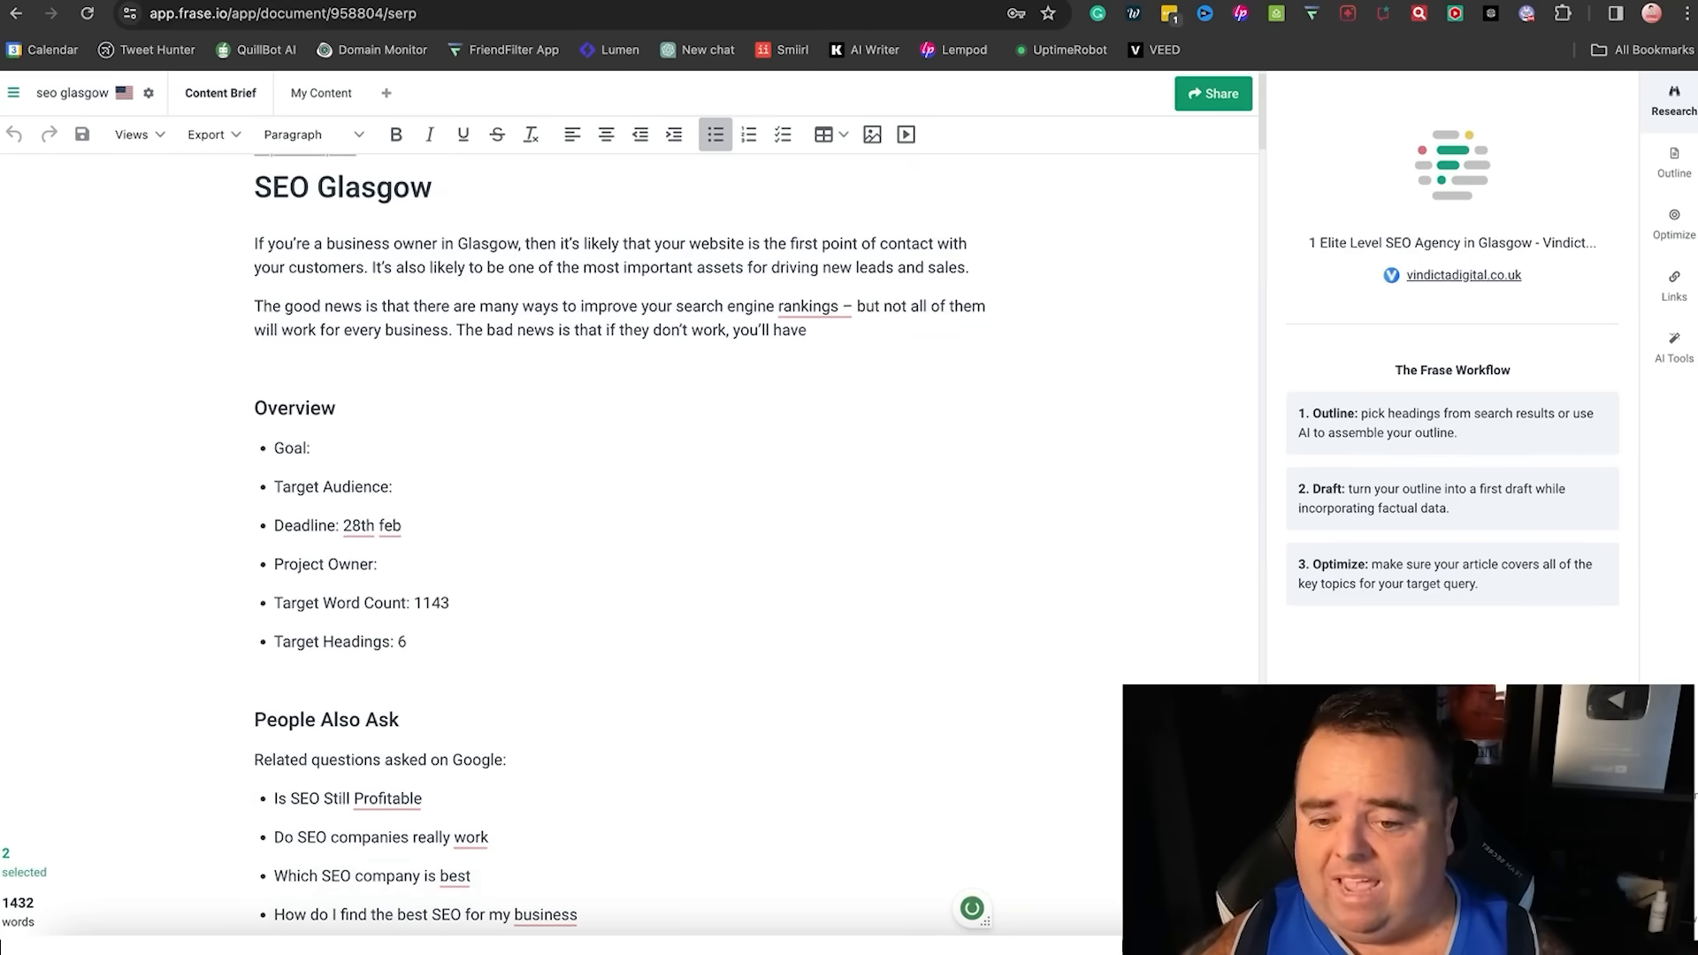
pyautogui.scroll(-3)
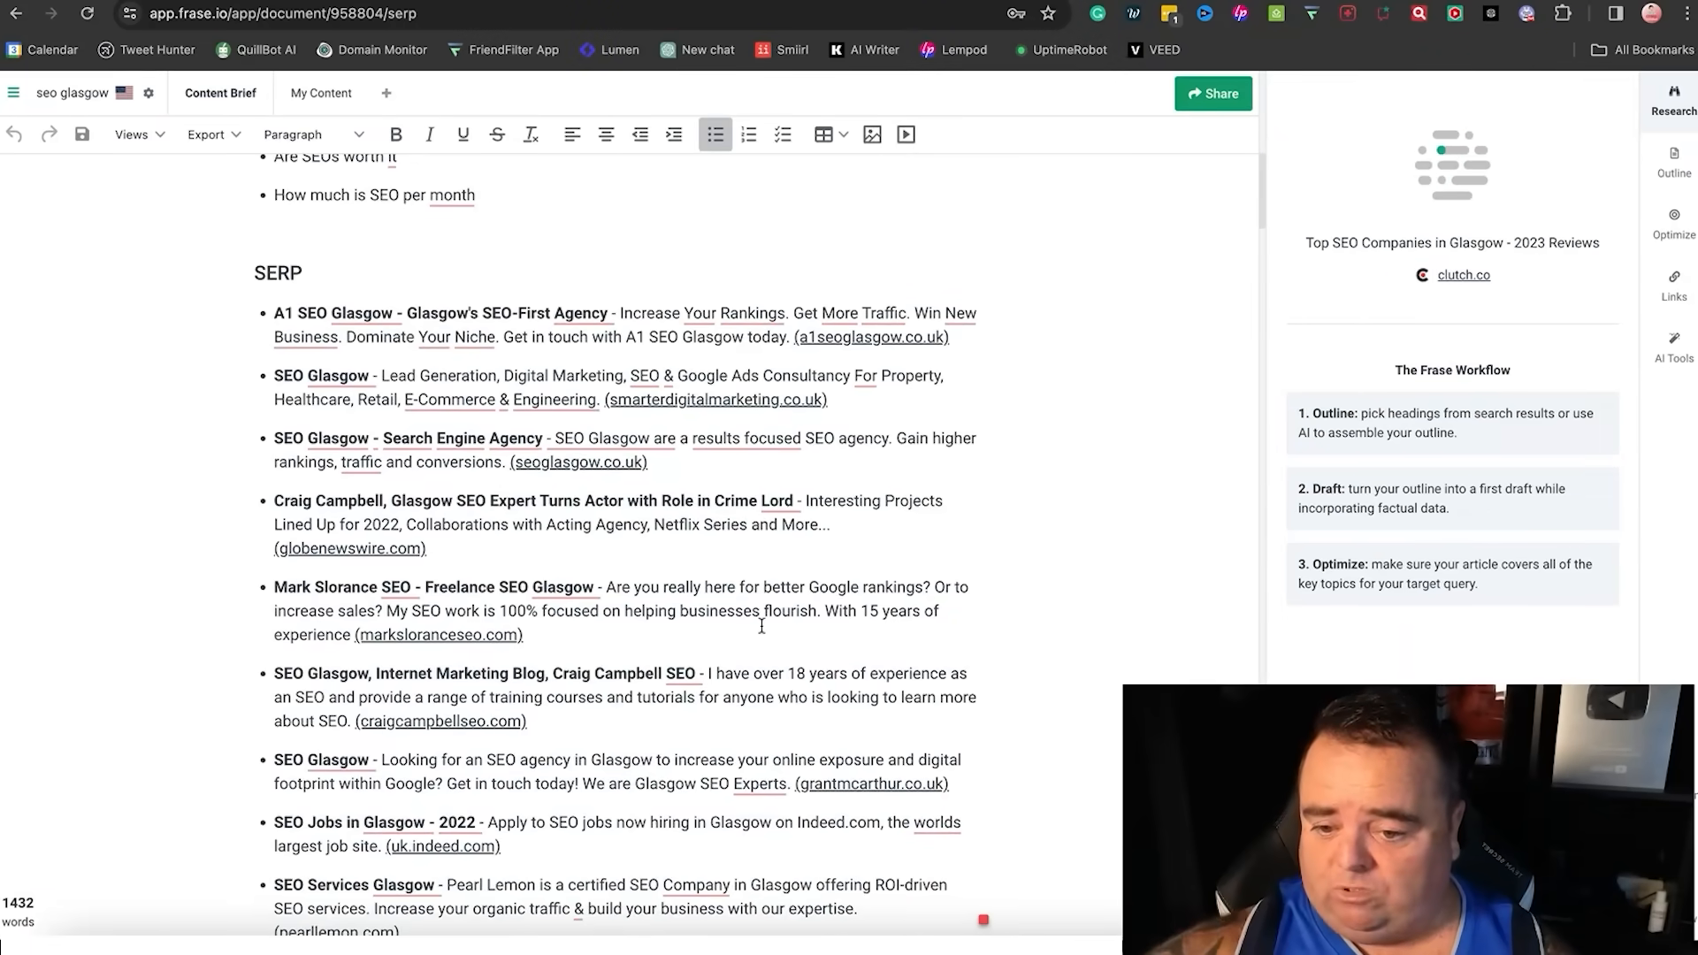
pyautogui.scroll(-3)
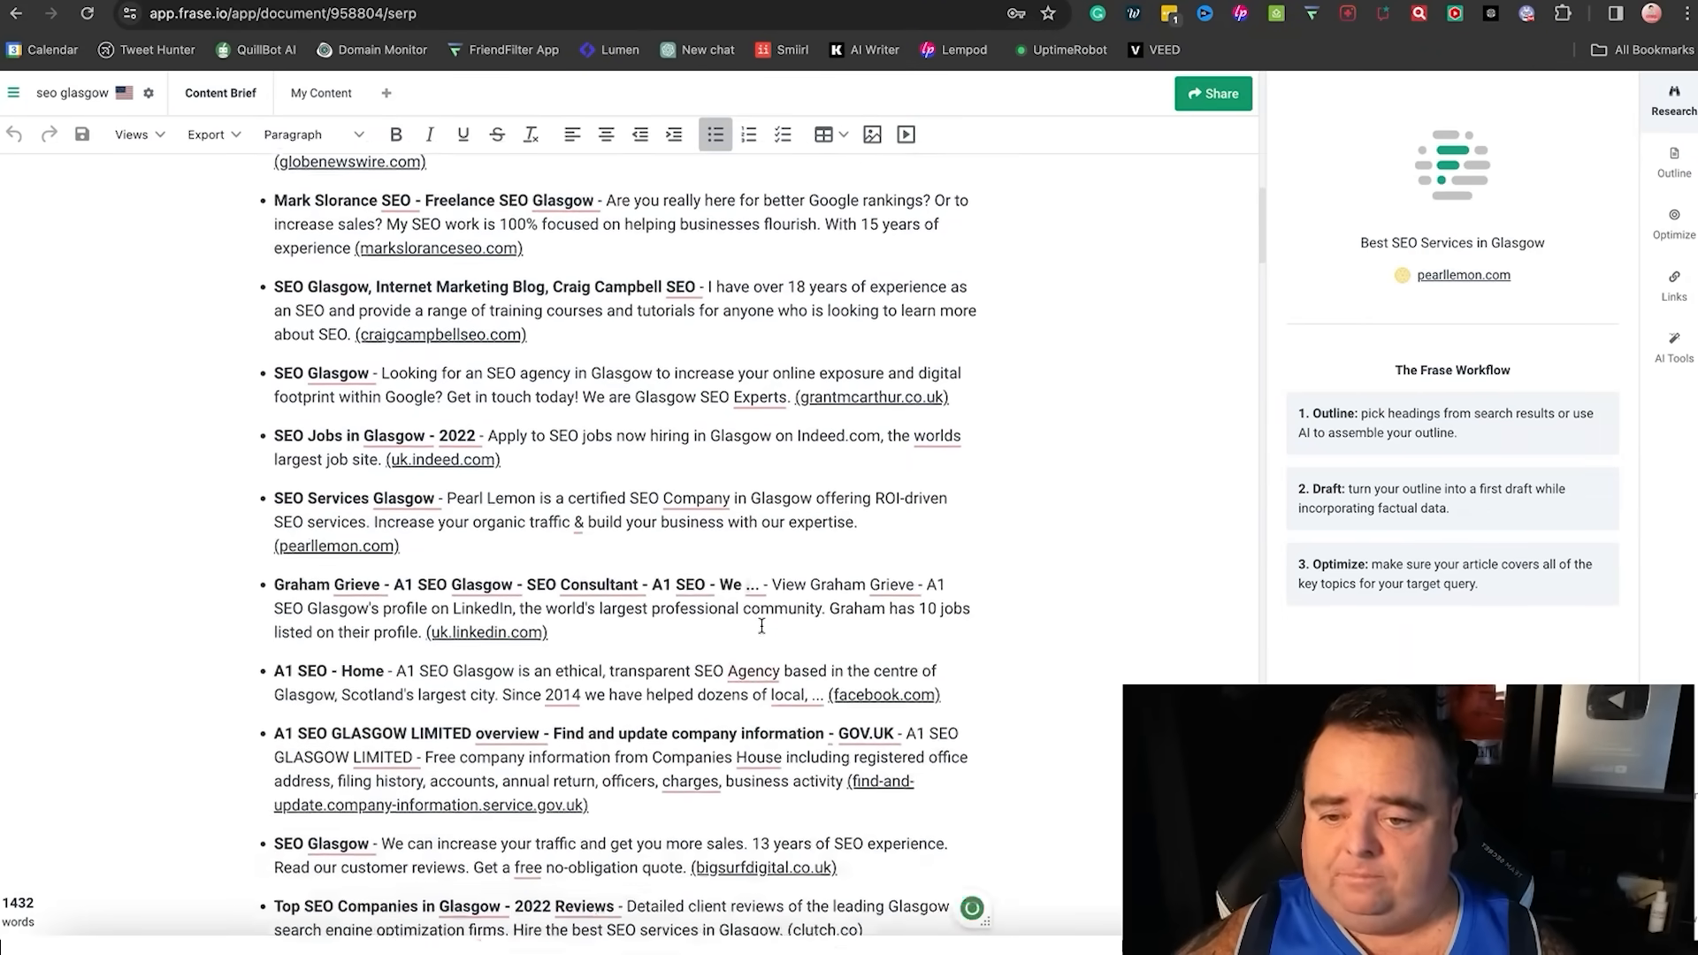
pyautogui.scroll(-3)
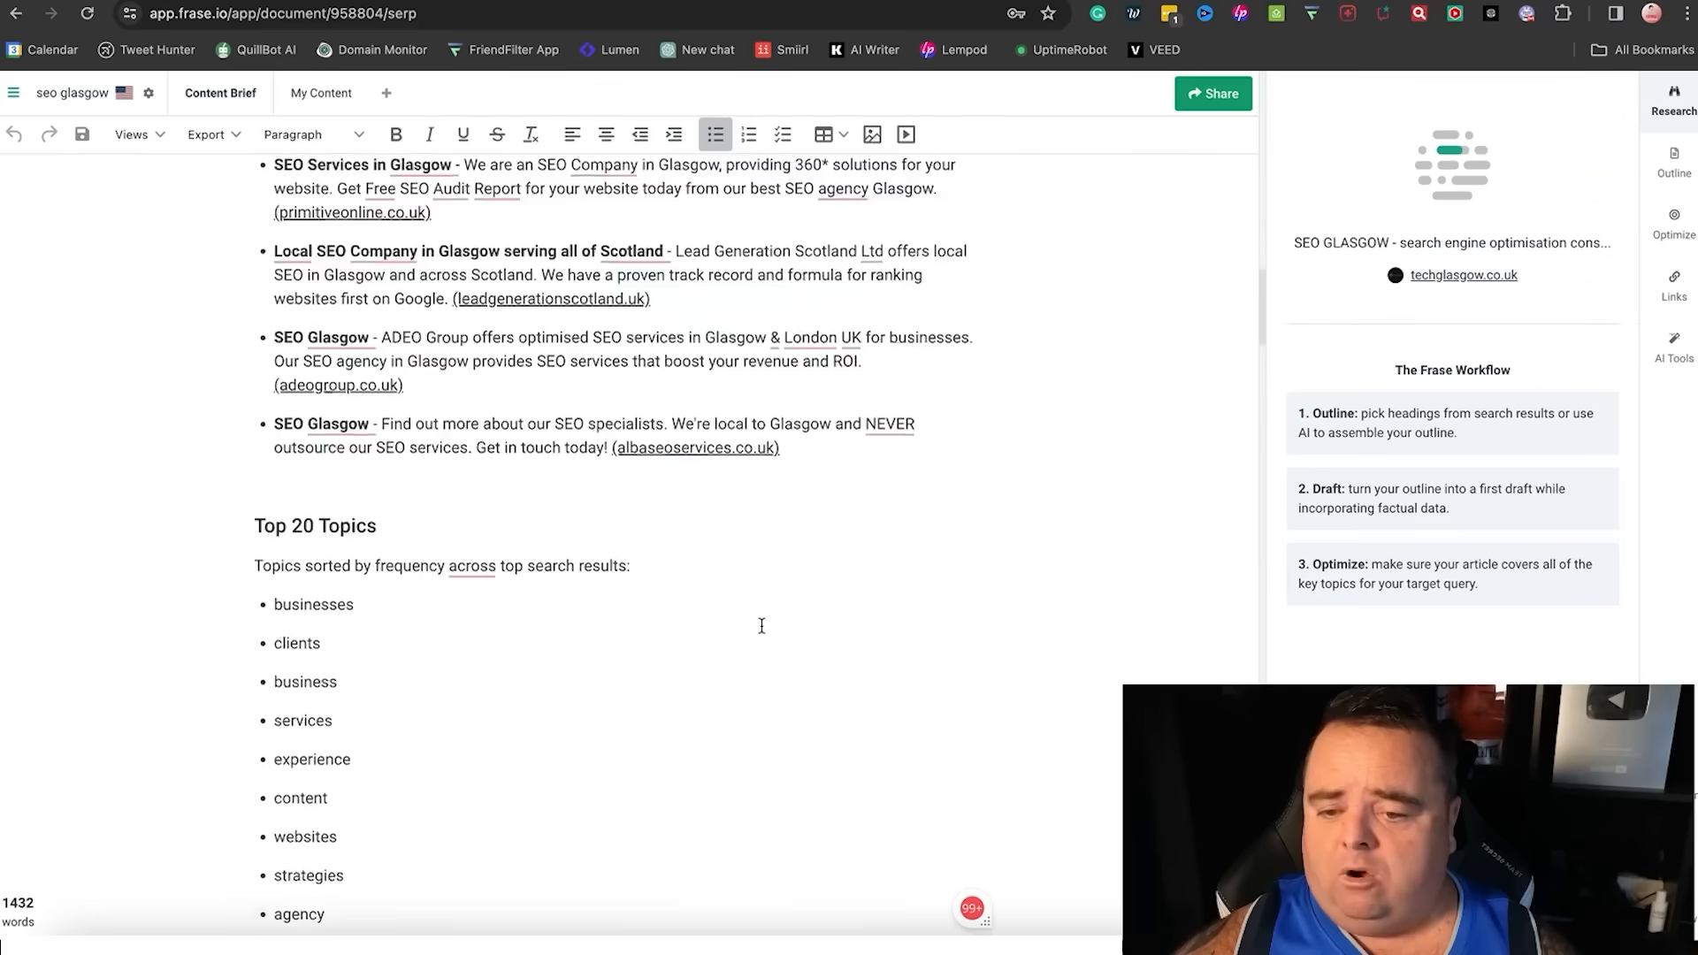
pyautogui.scroll(-3)
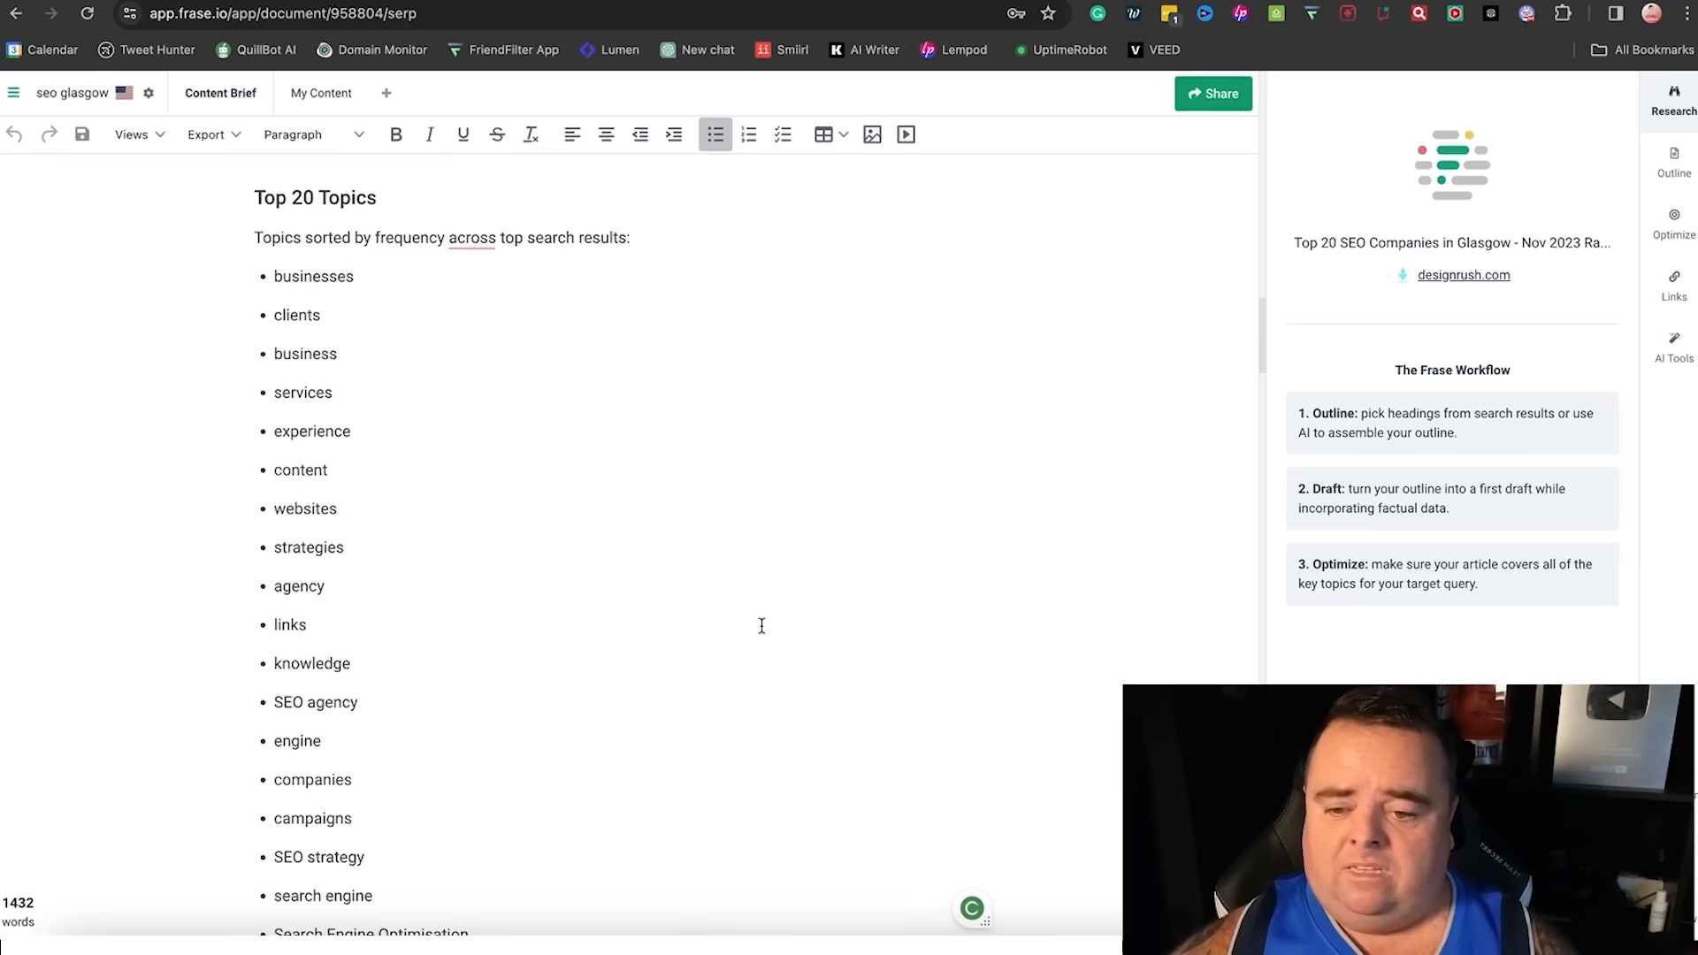
pyautogui.scroll(-3)
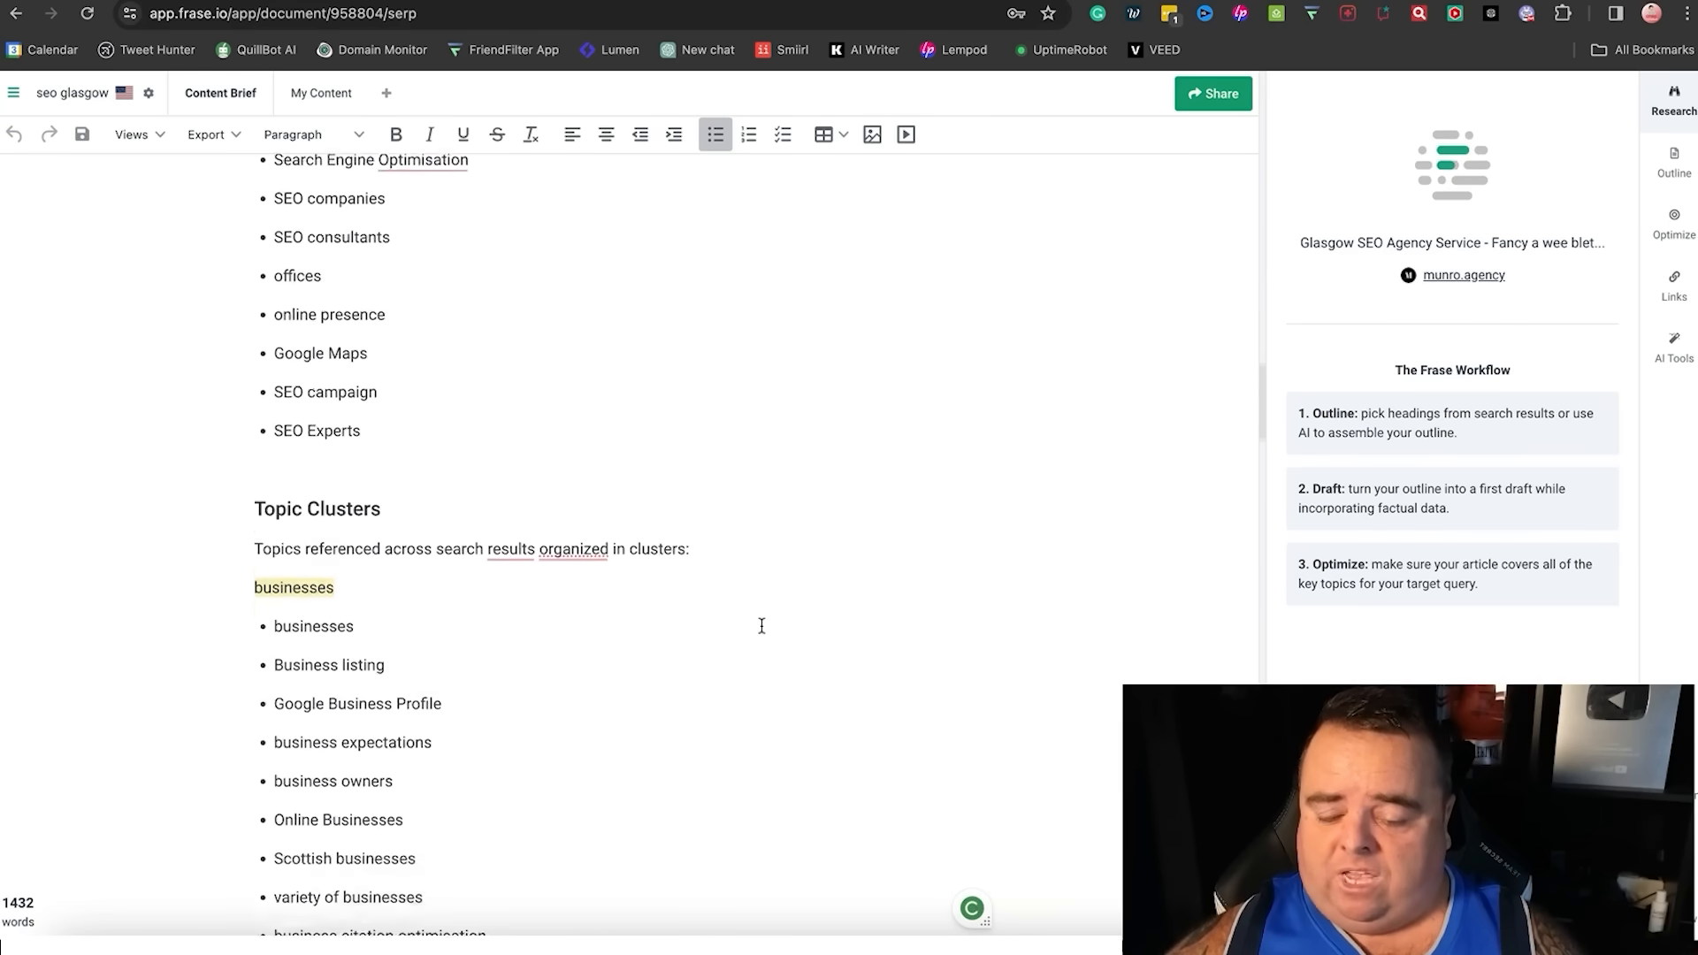
pyautogui.scroll(-3)
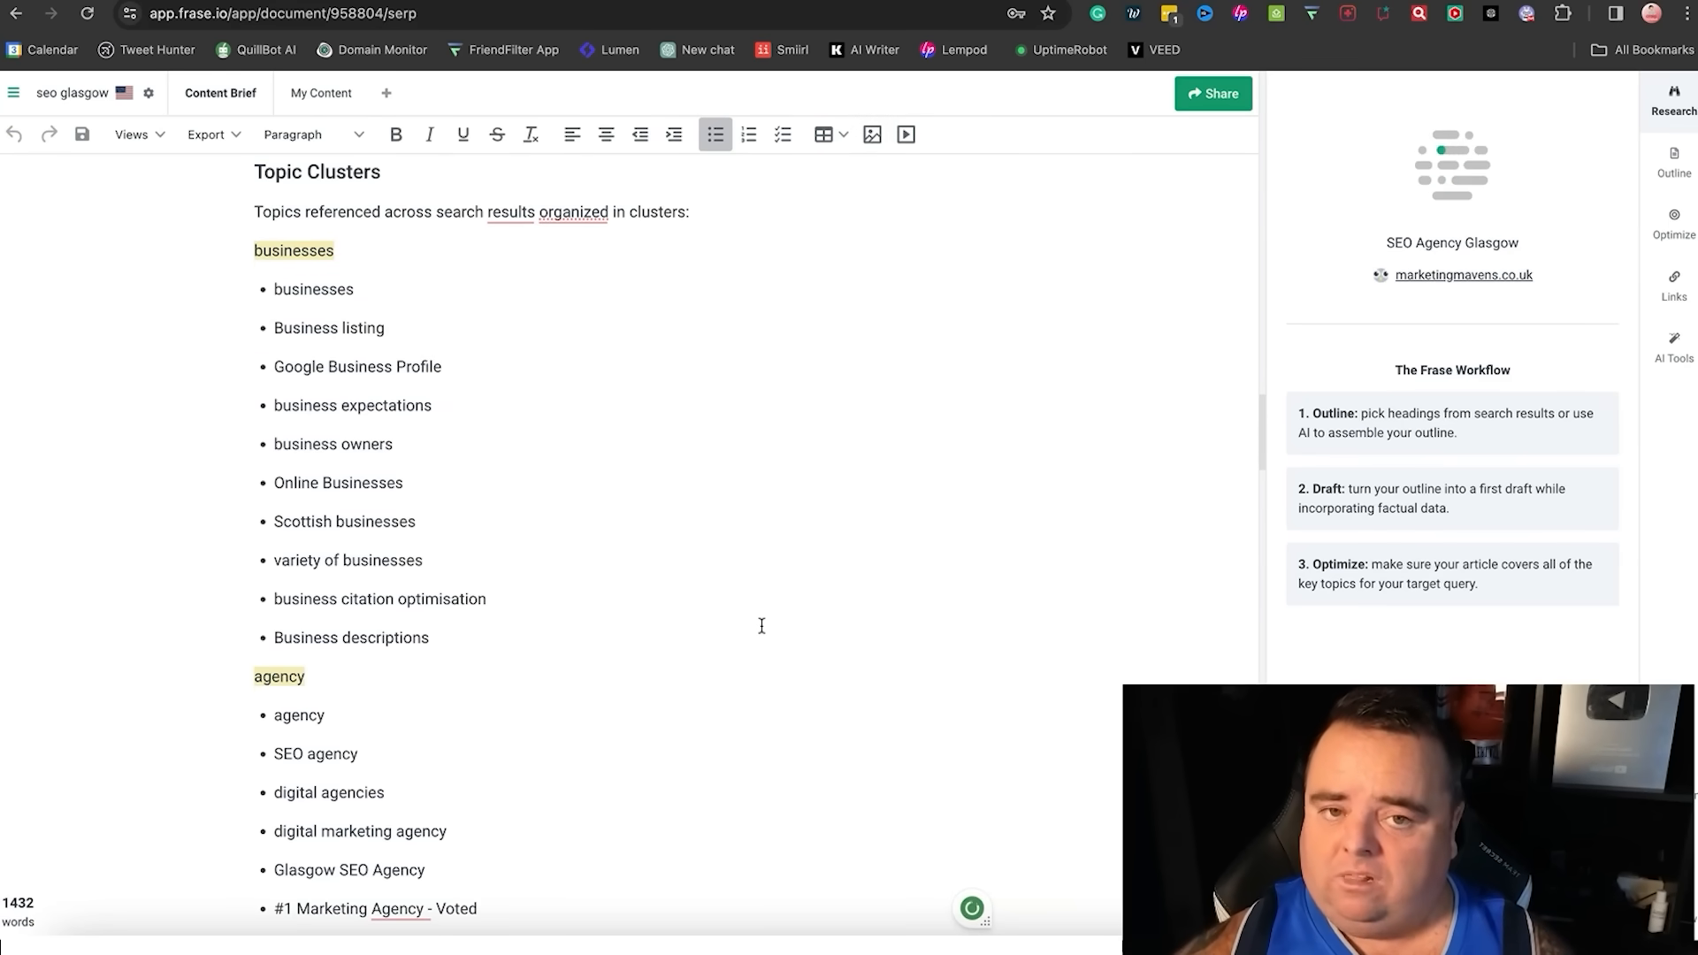
pyautogui.scroll(-3)
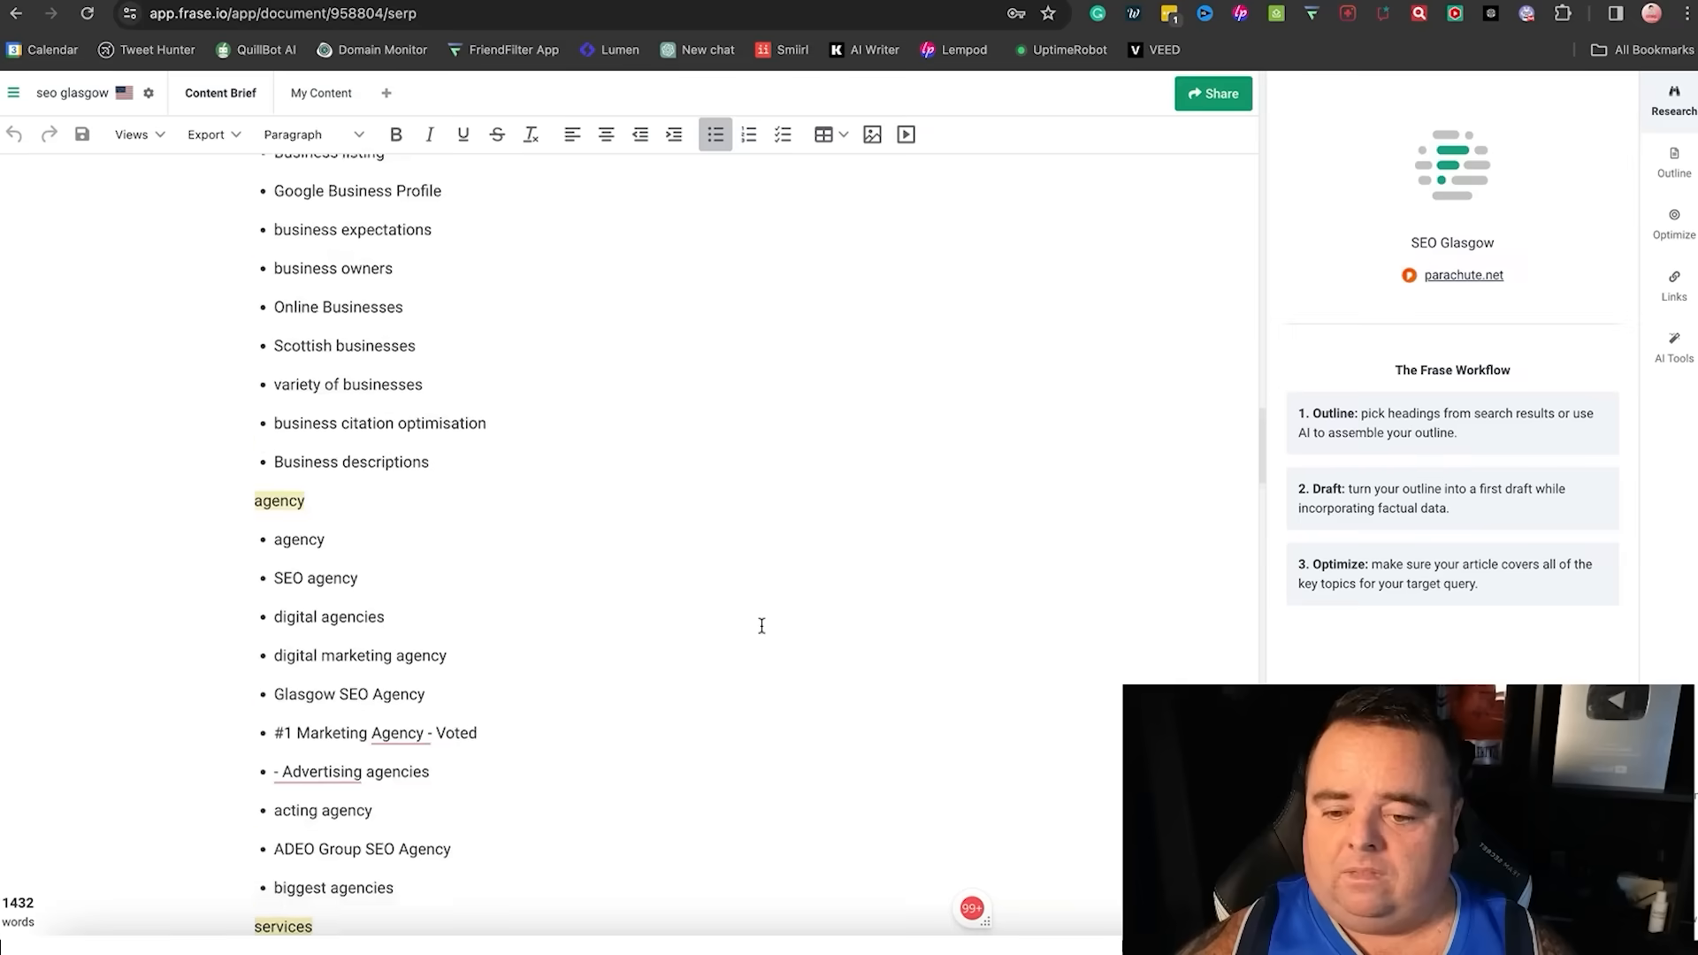
pyautogui.scroll(-3)
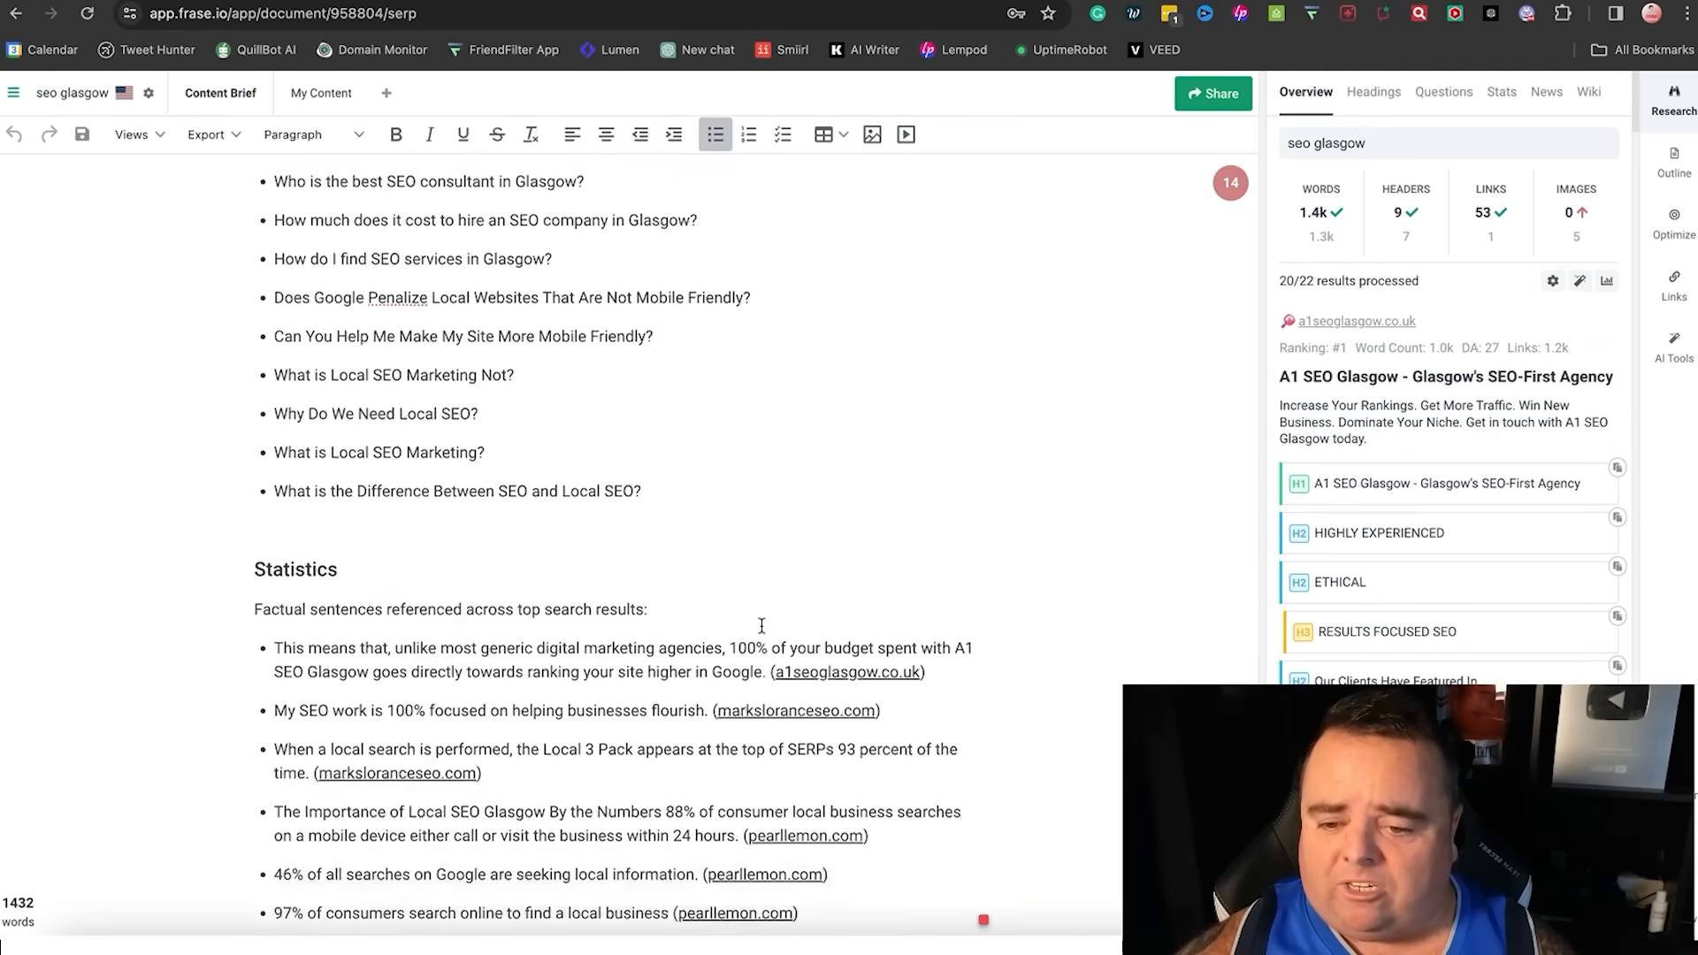
pyautogui.scroll(-3)
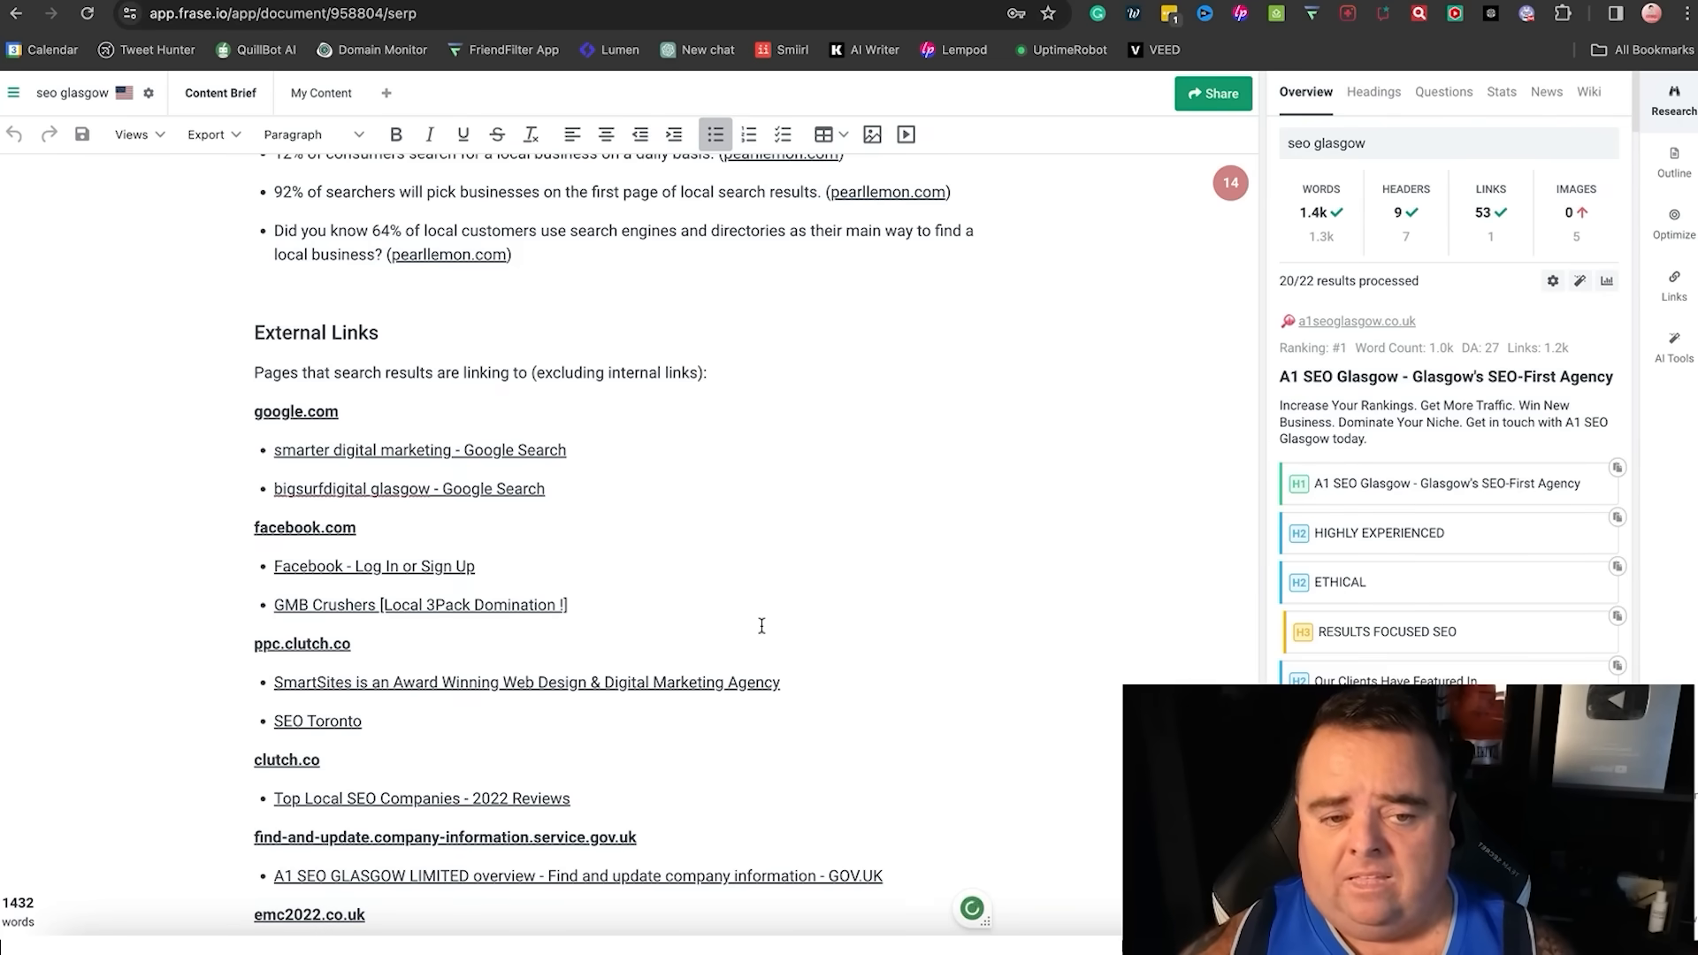
pyautogui.scroll(-3)
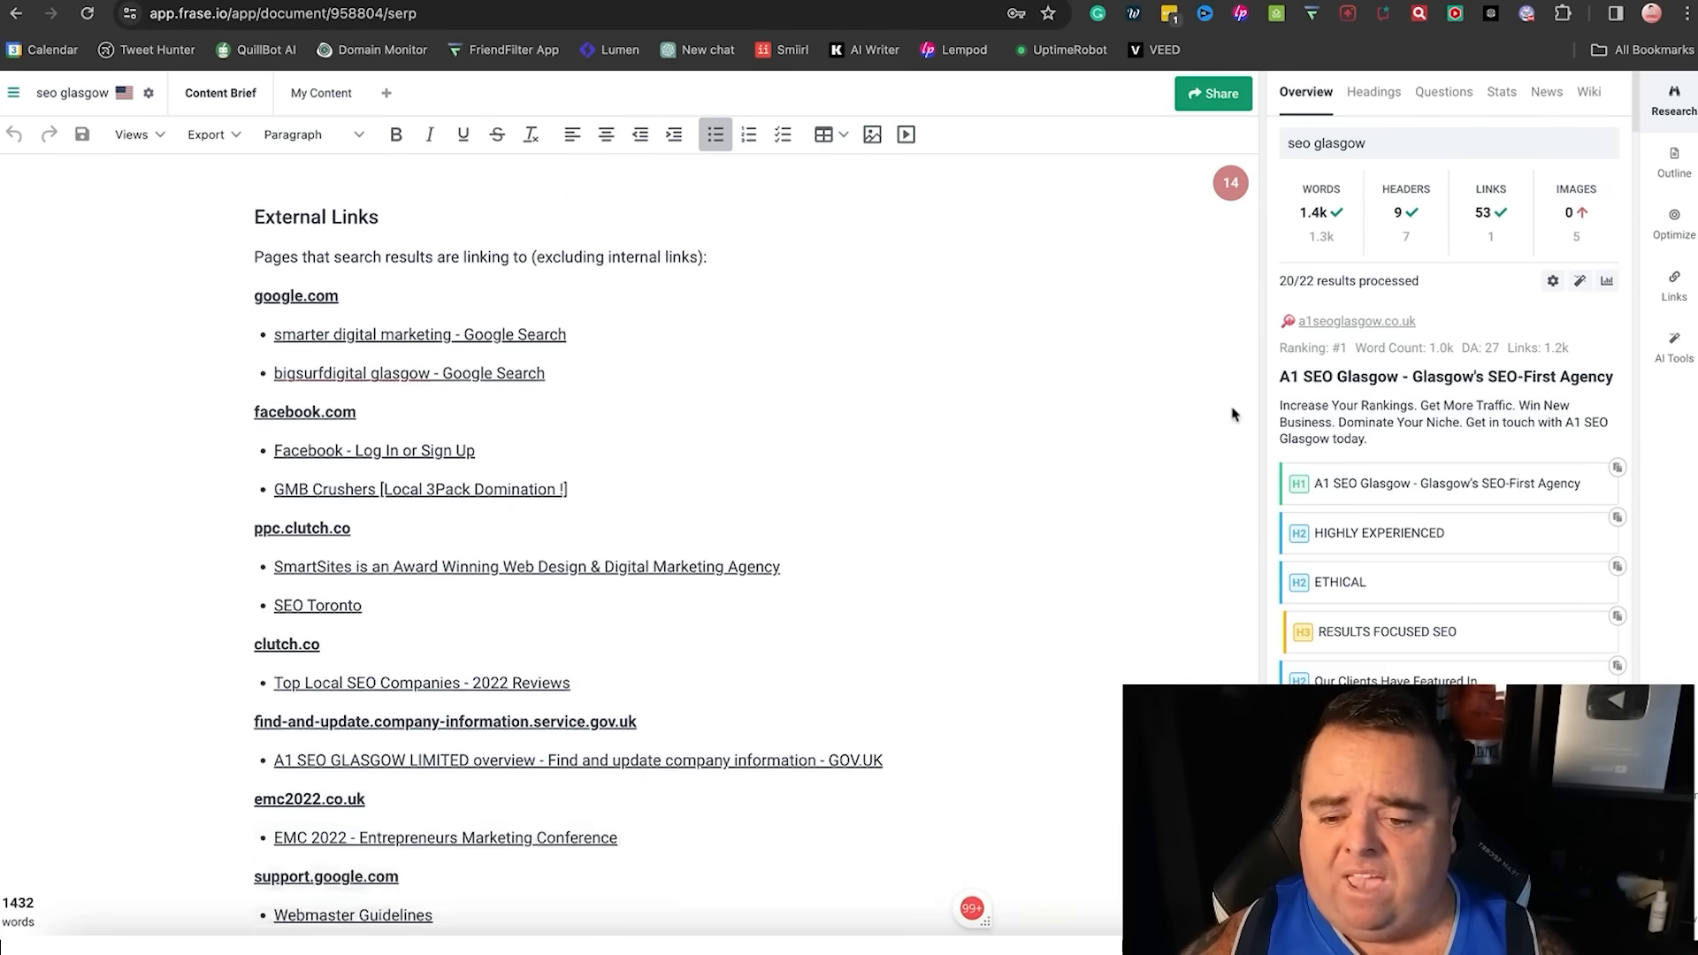
pyautogui.scroll(-3)
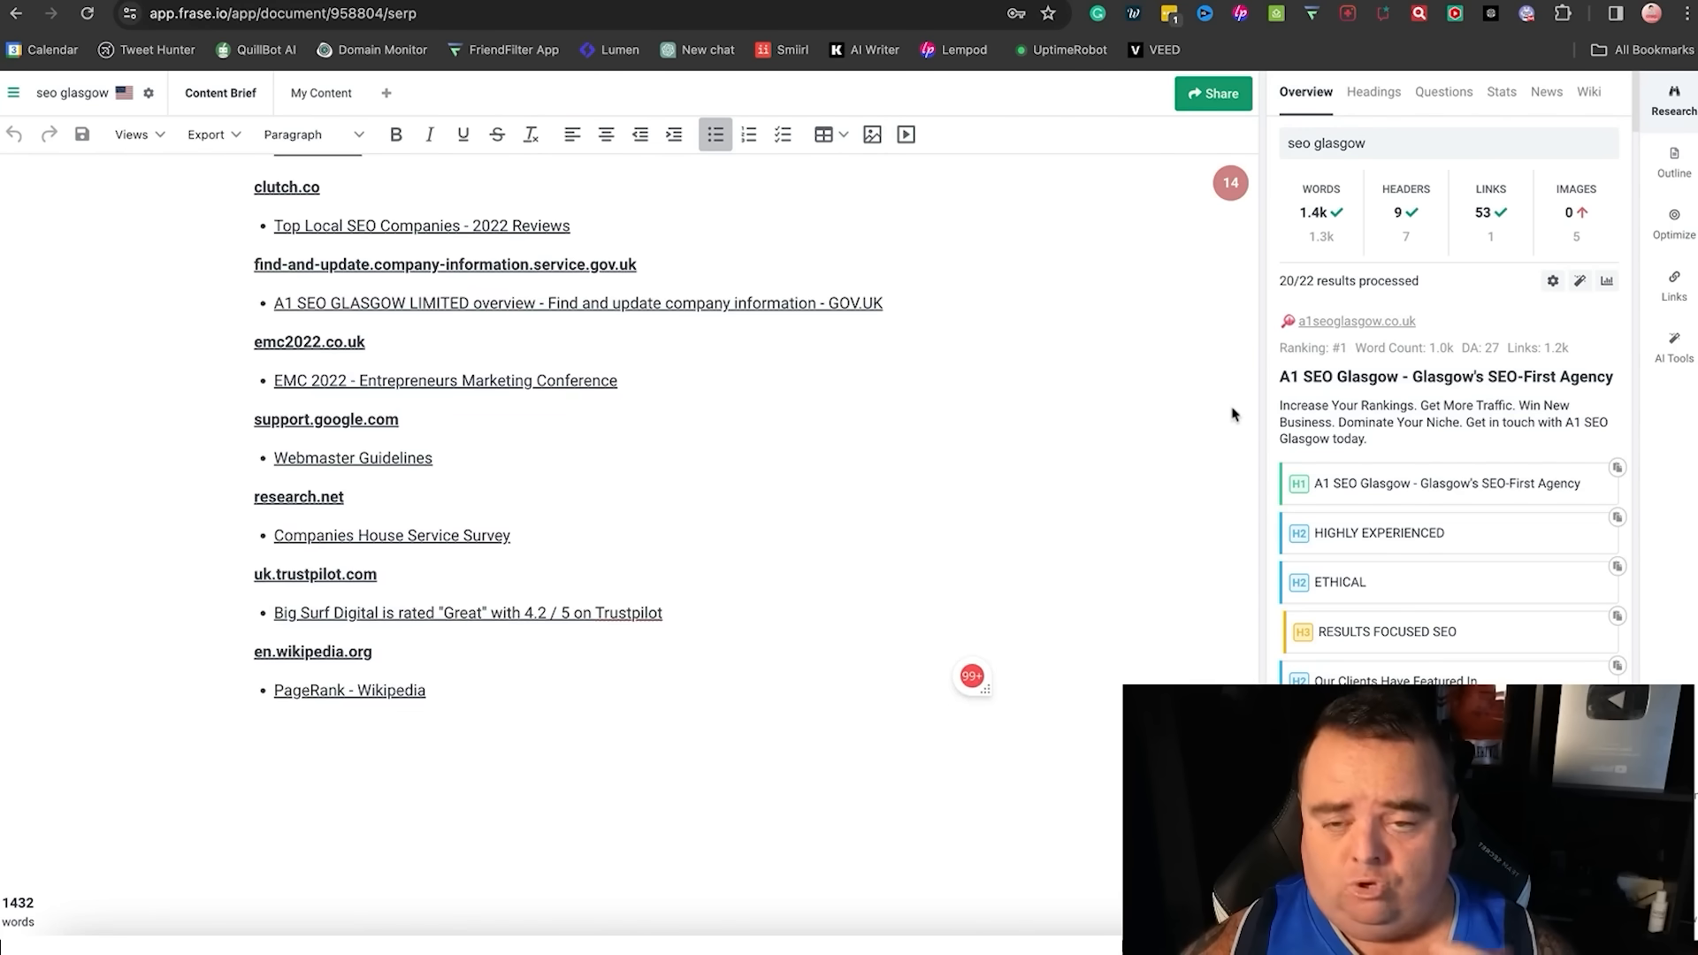